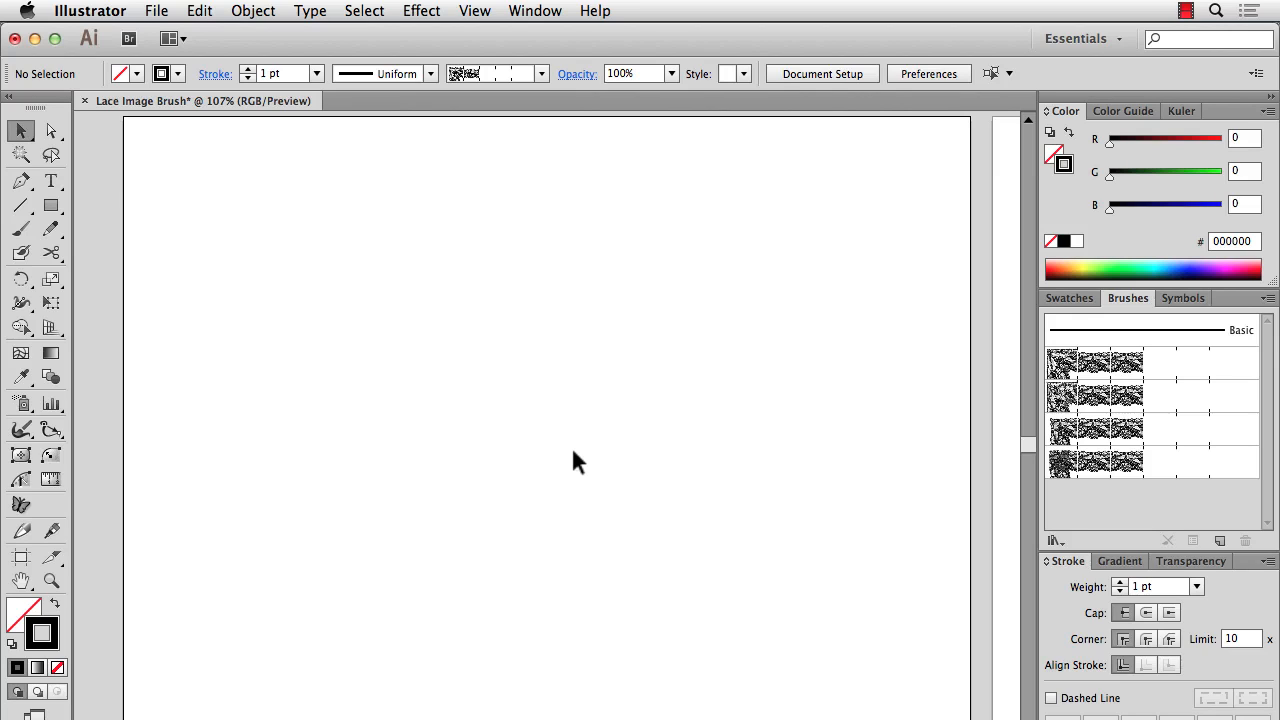
pyautogui.moveTo(164, 30)
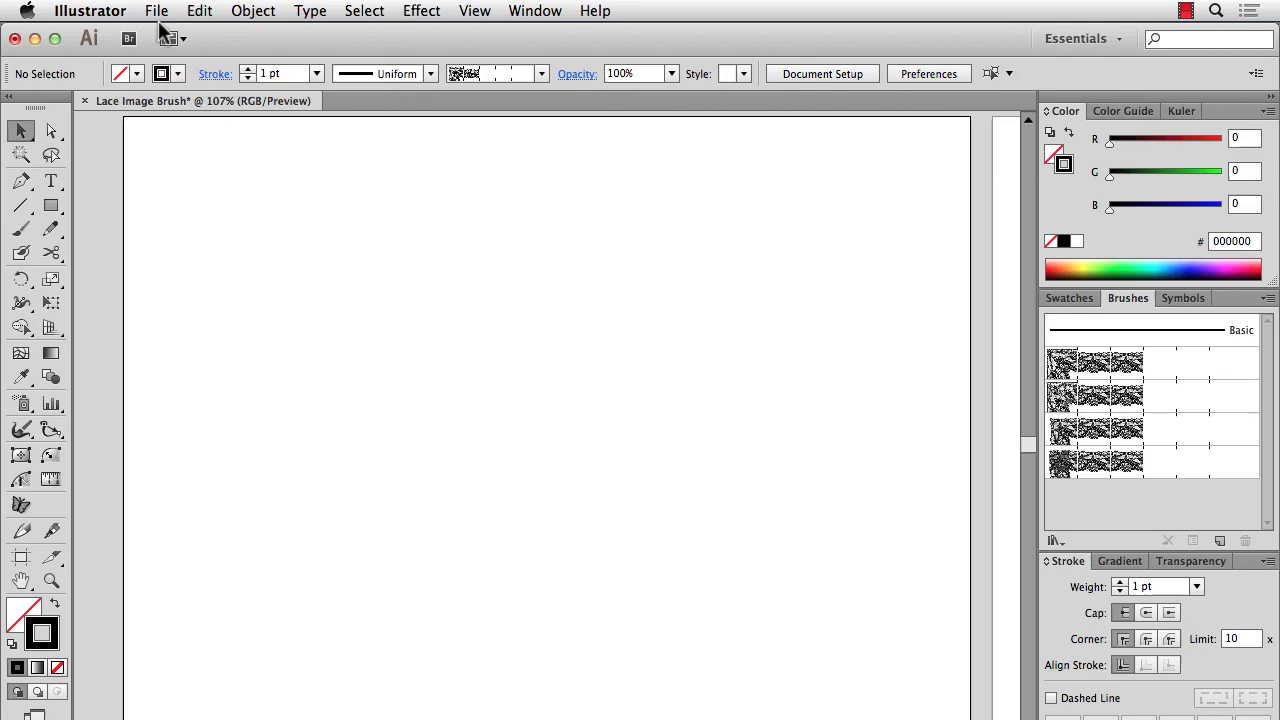
# Choose Lace.psd from the Desktop as the image to place
pyautogui.click(156, 12)
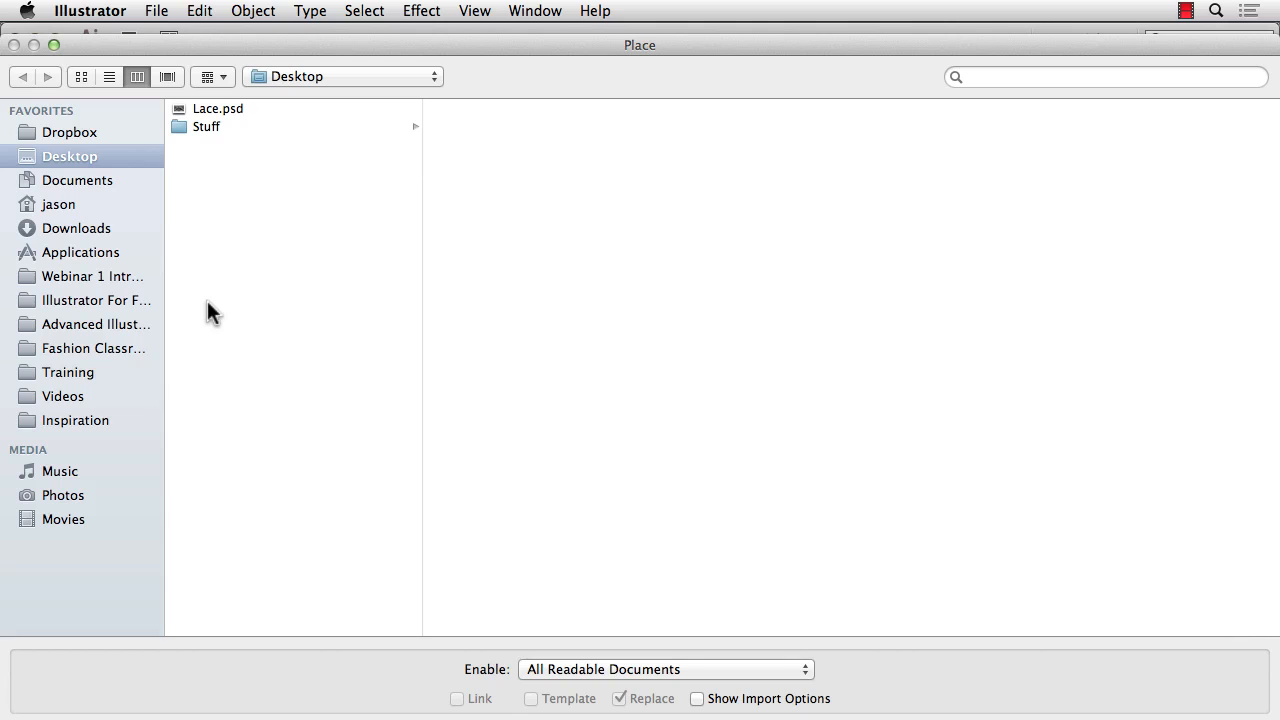
pyautogui.click(218, 108)
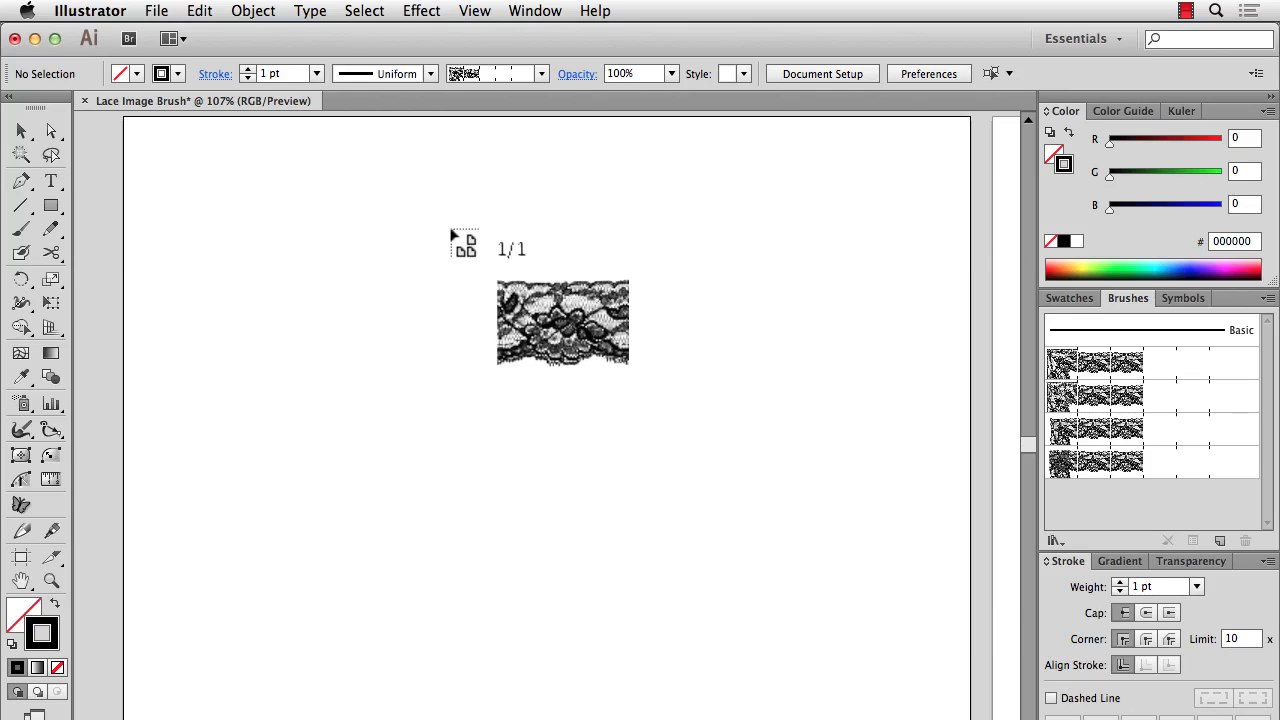
# Drop the Lace.psd image onto the artboard as an embedded transparent RGB picture
pyautogui.moveTo(464, 248); pyautogui.dragTo(392, 276)
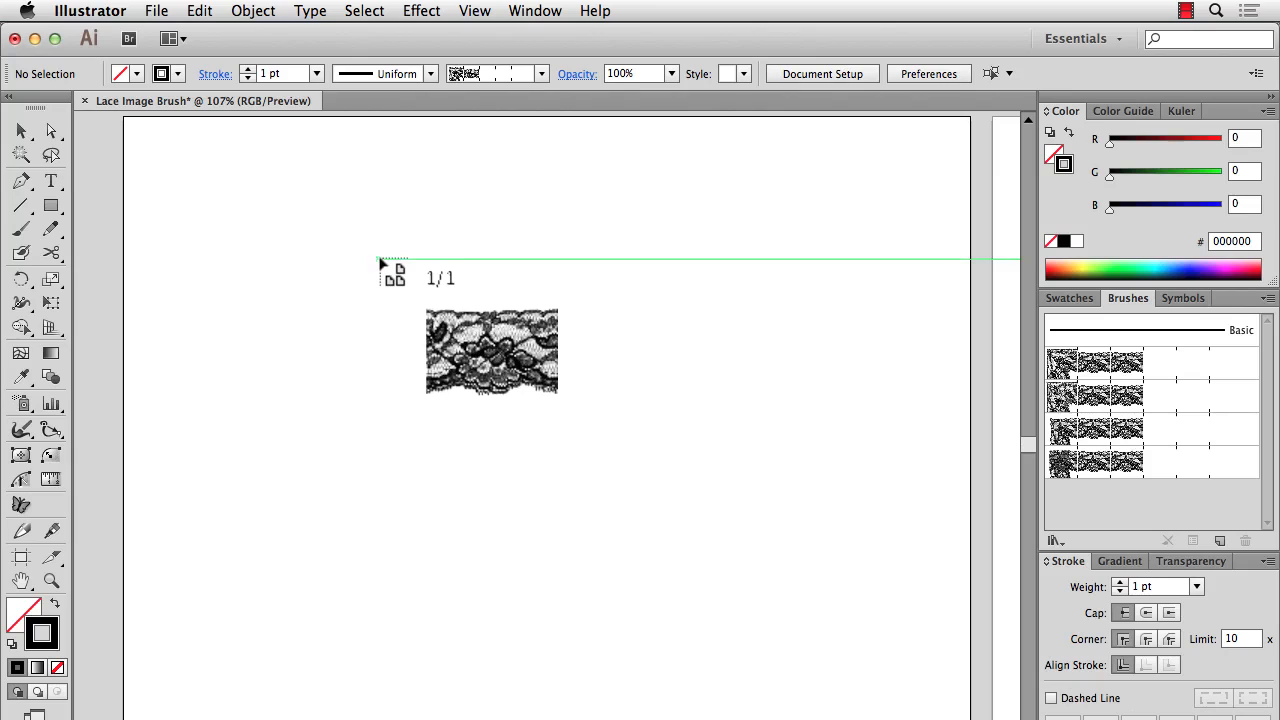
pyautogui.click(490, 350)
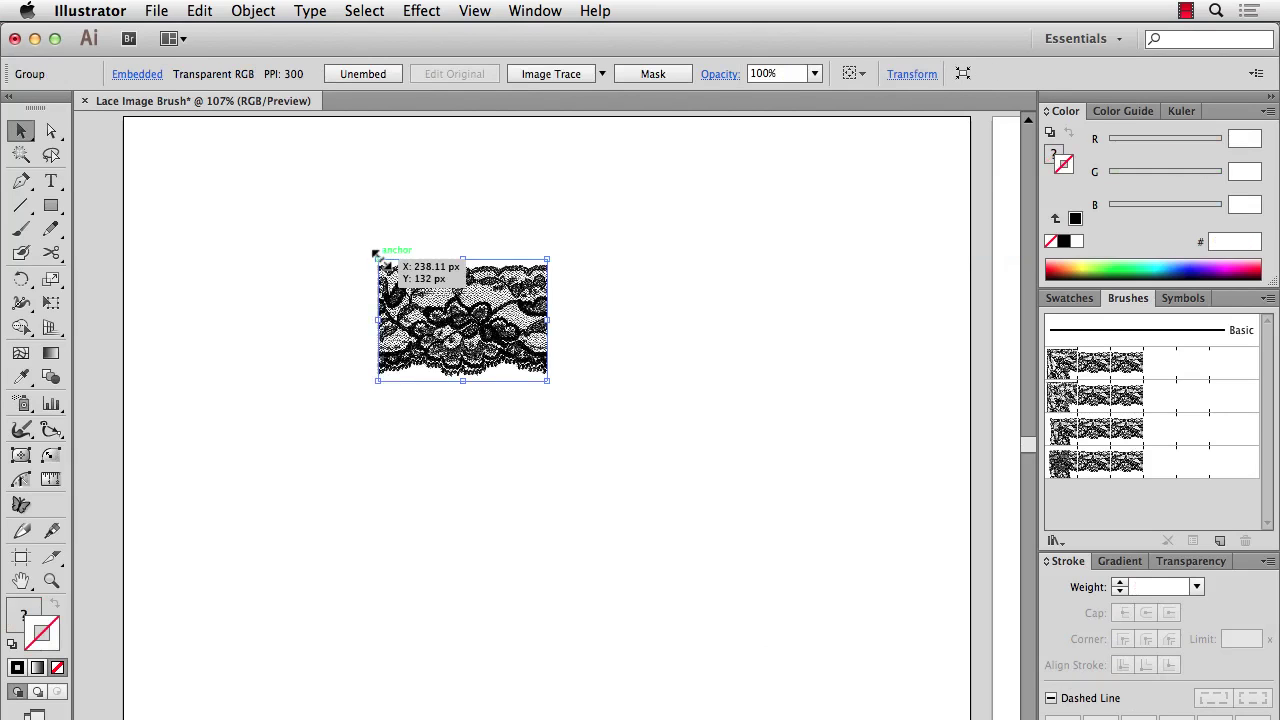
pyautogui.moveTo(388, 248)
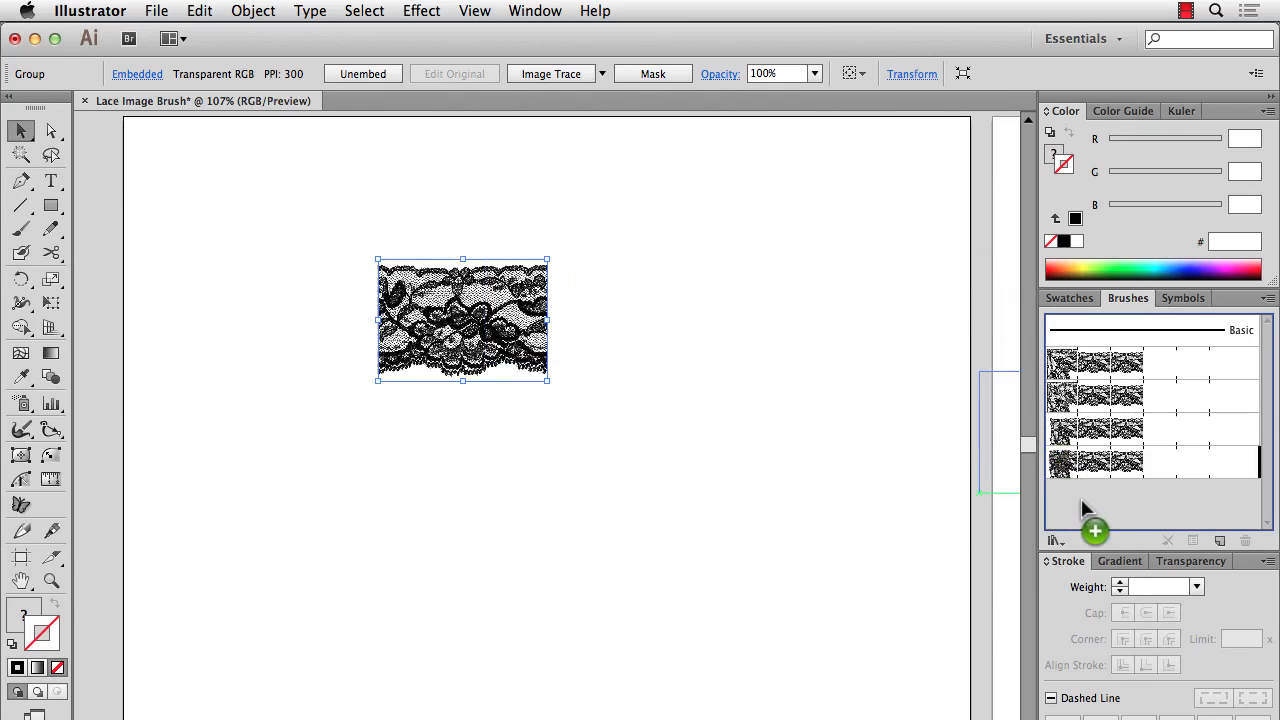
# Make a new Pattern Brush from the lace image in the Brushes panel
pyautogui.click(1096, 540)
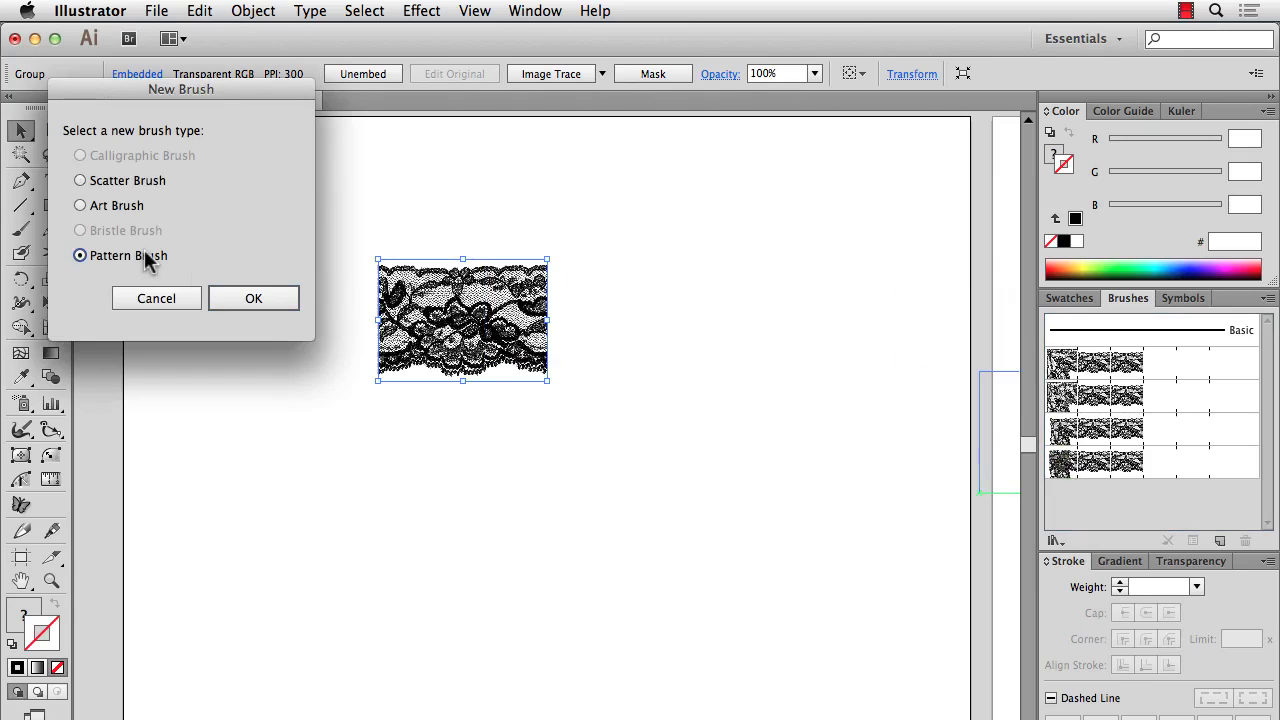
pyautogui.click(252, 298)
pyautogui.write('Lace Brush')
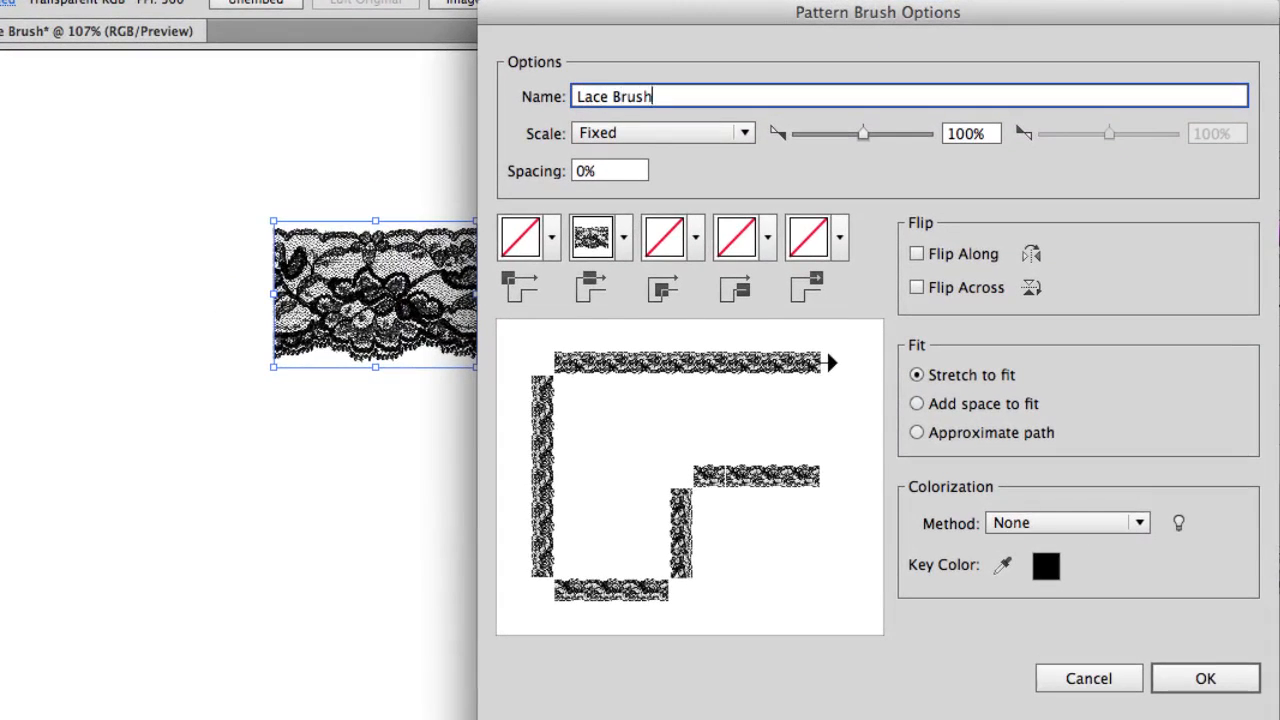
pyautogui.moveTo(372, 290)
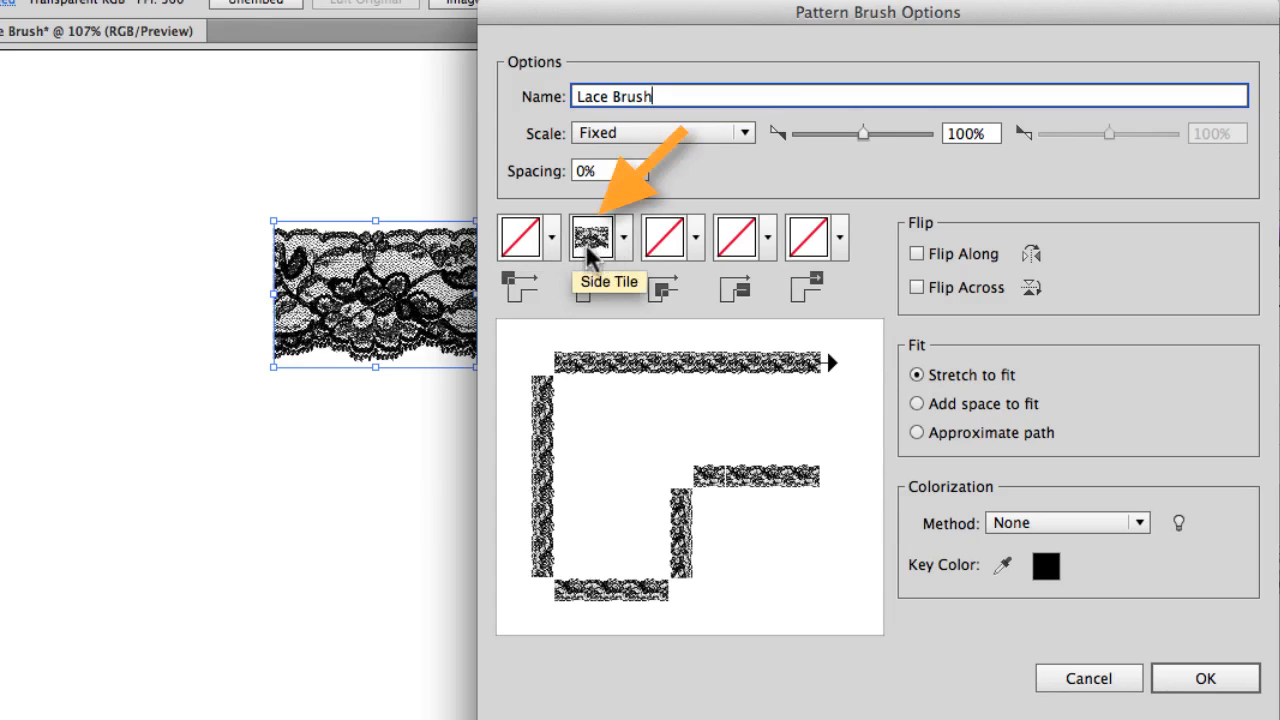
pyautogui.moveTo(592, 278)
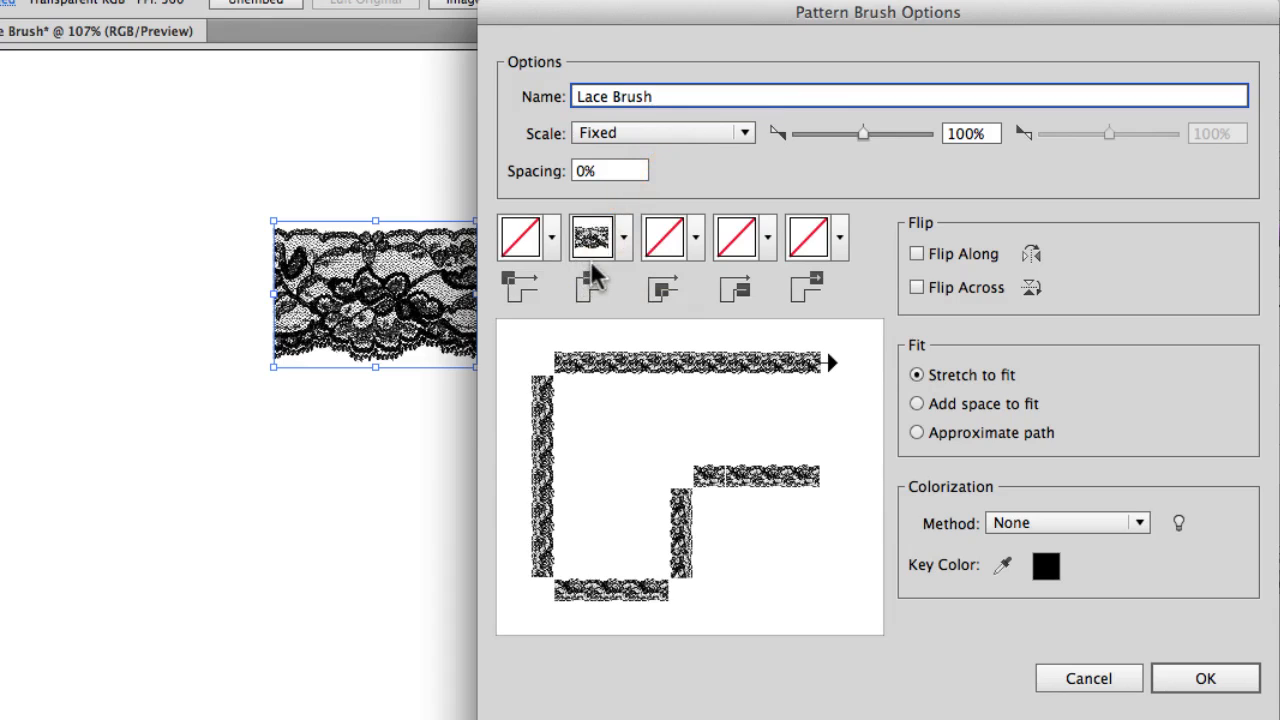
pyautogui.moveTo(598, 262)
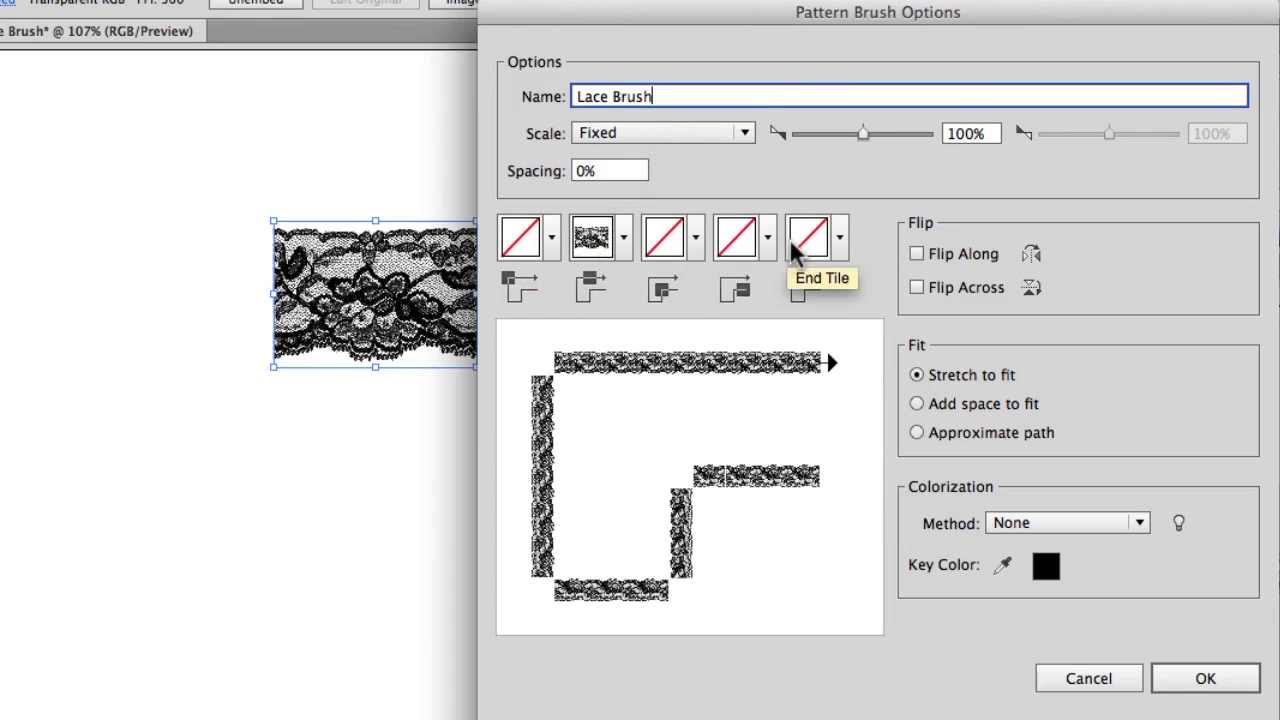
pyautogui.moveTo(564, 280)
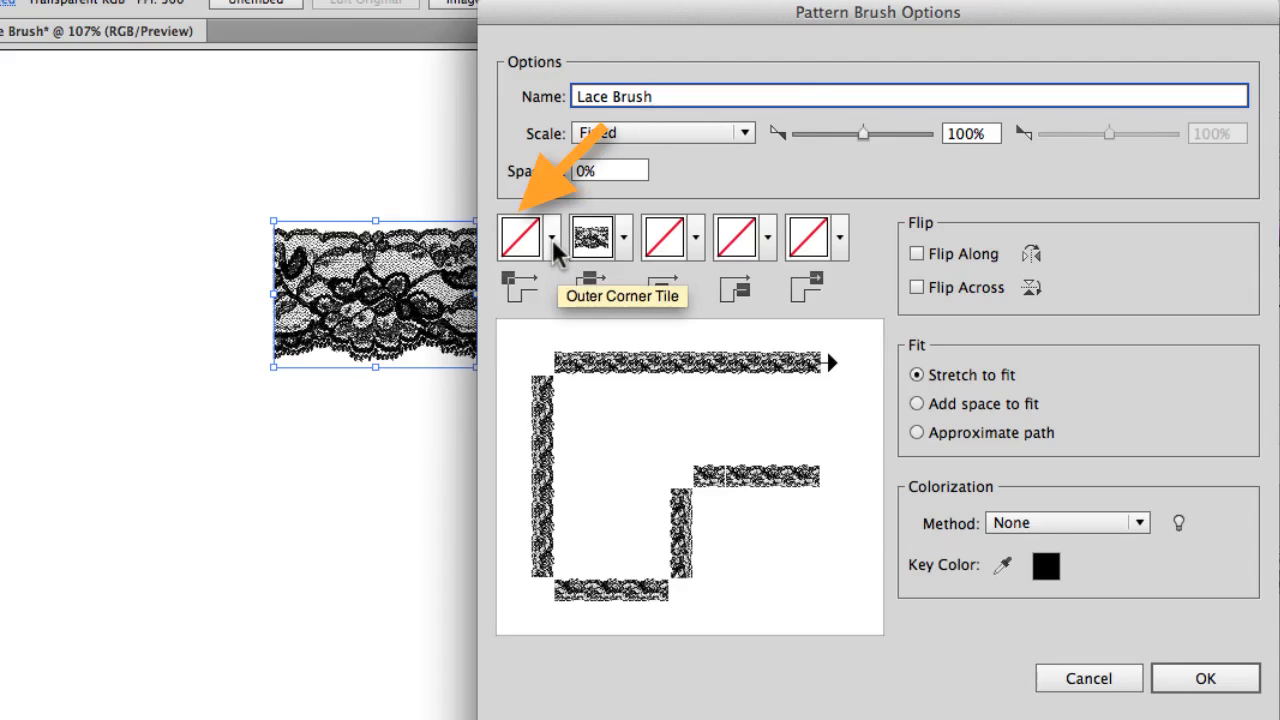
# Set the Outer Corner Tile to Auto-Between
pyautogui.click(552, 236)
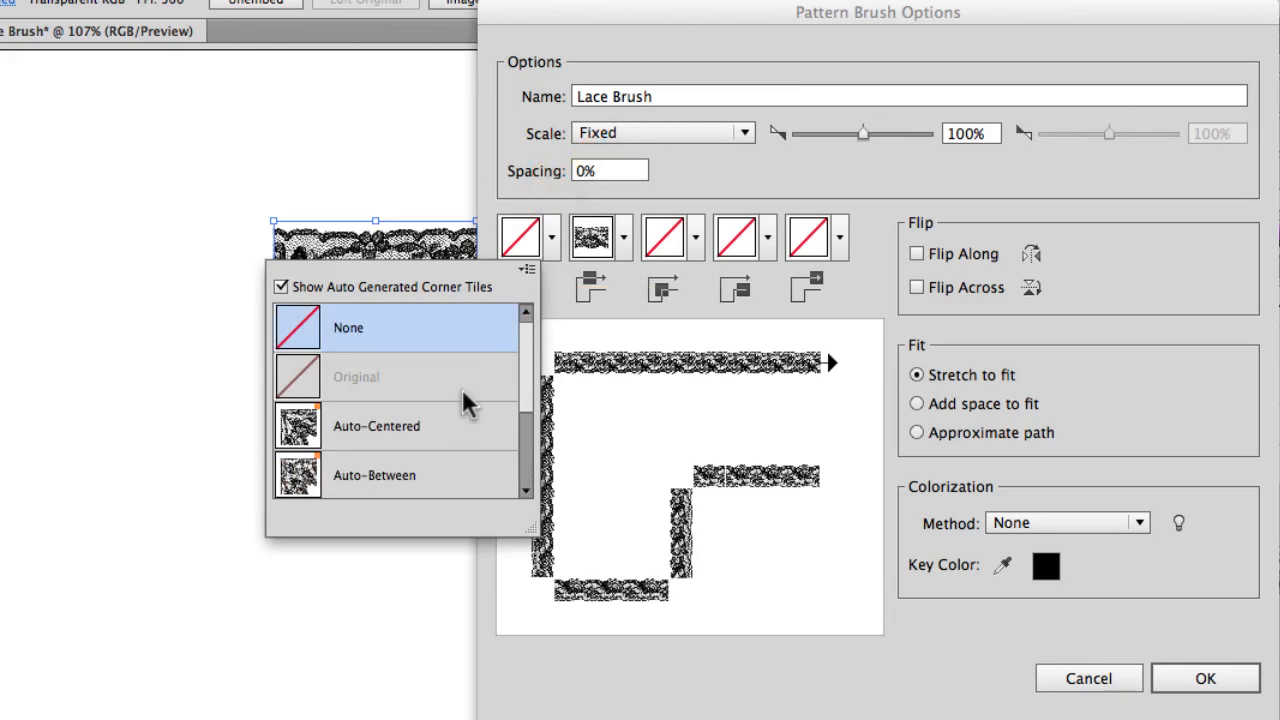
pyautogui.scroll(-3)
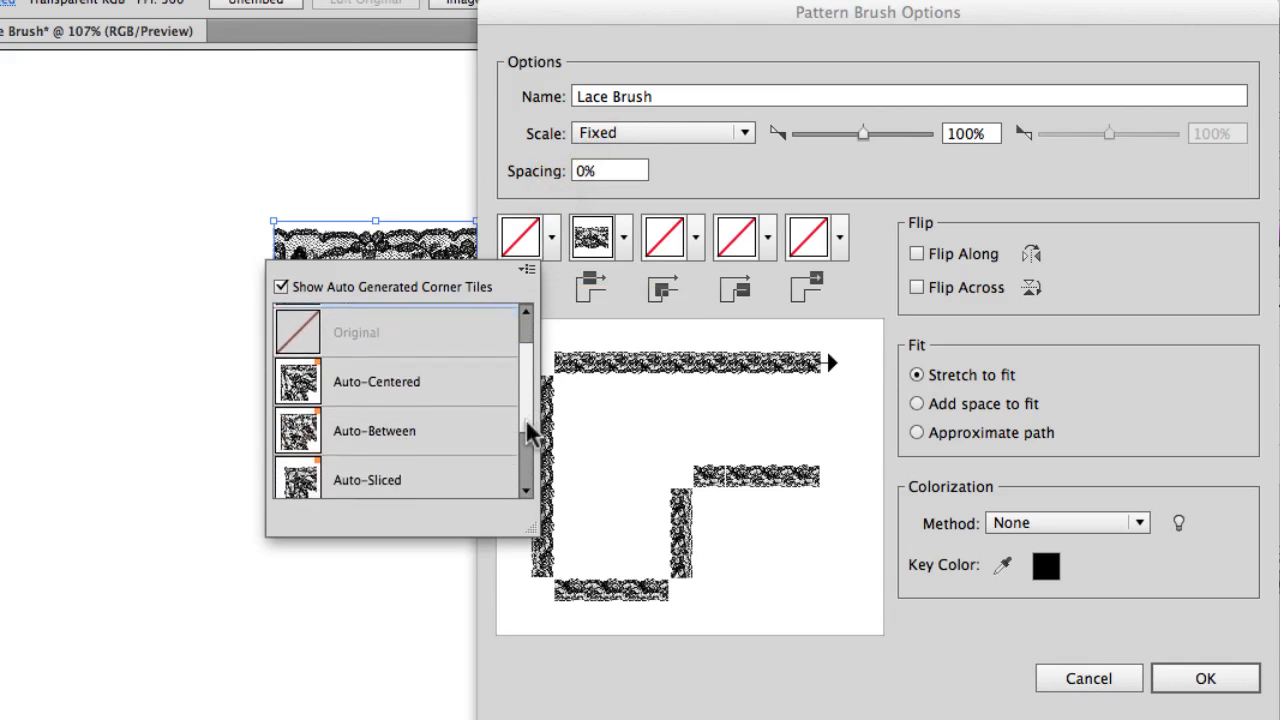
pyautogui.scroll(-3)
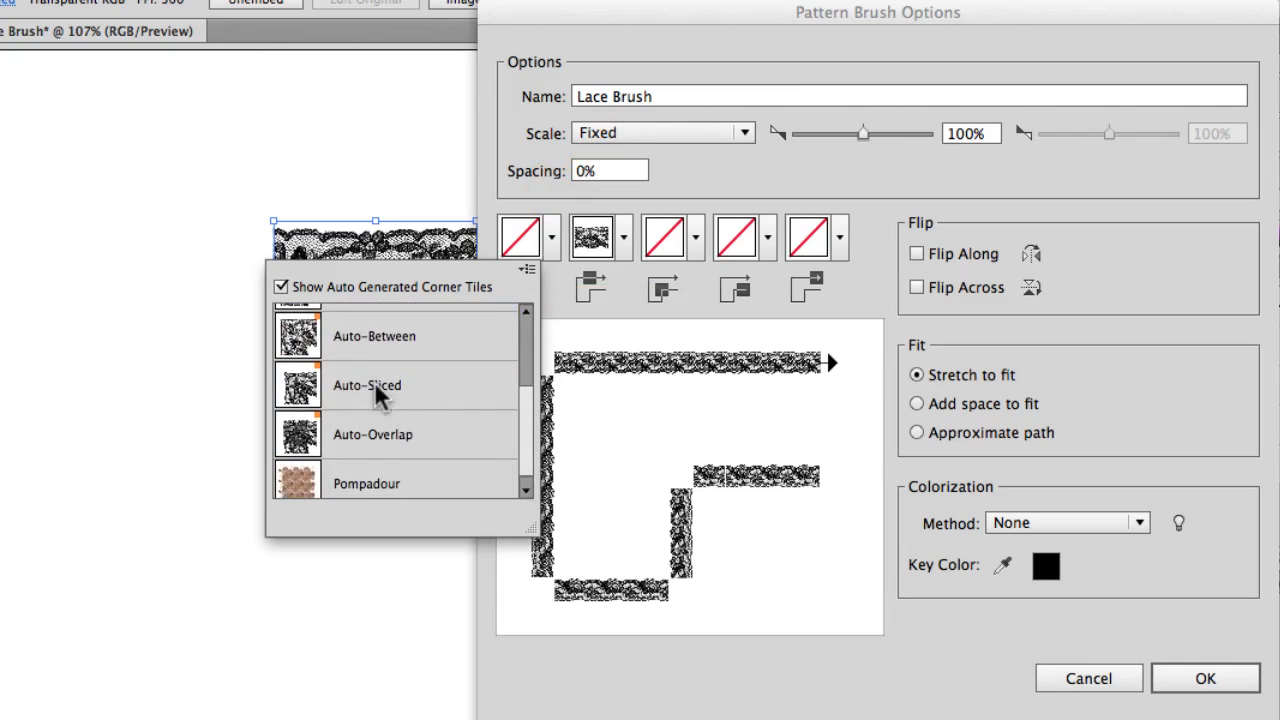
pyautogui.moveTo(376, 336)
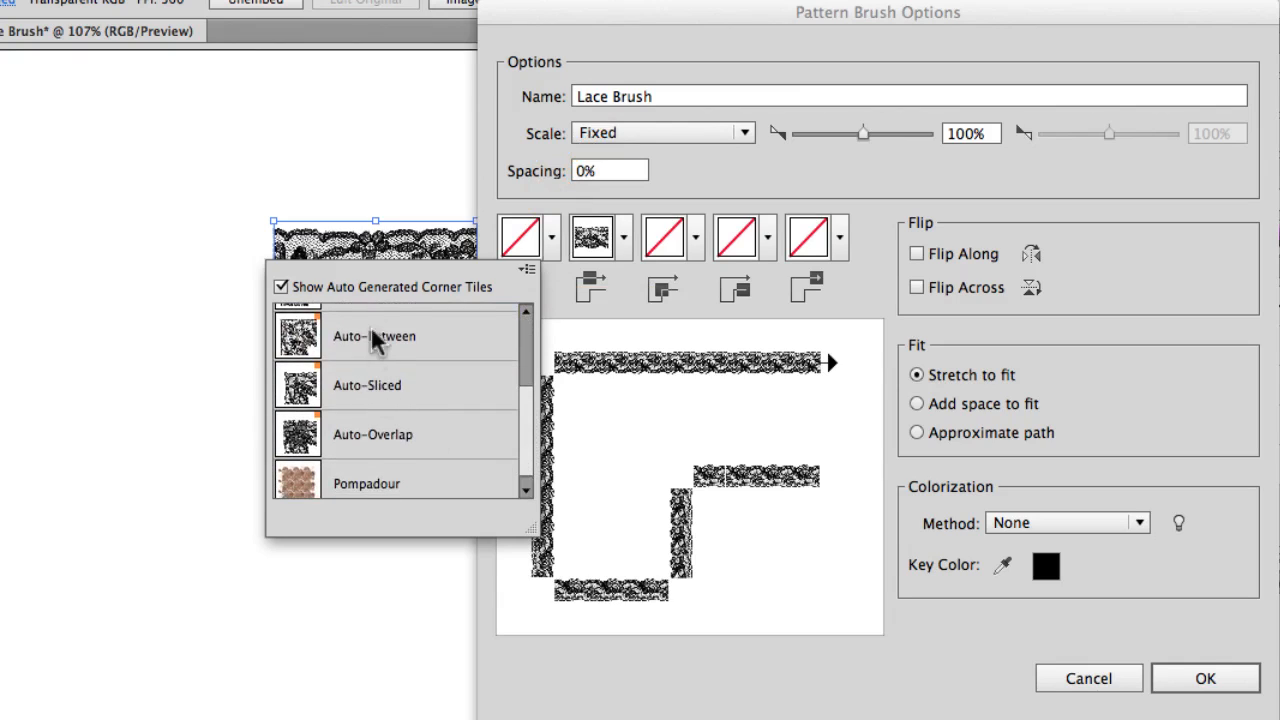
pyautogui.click(374, 336)
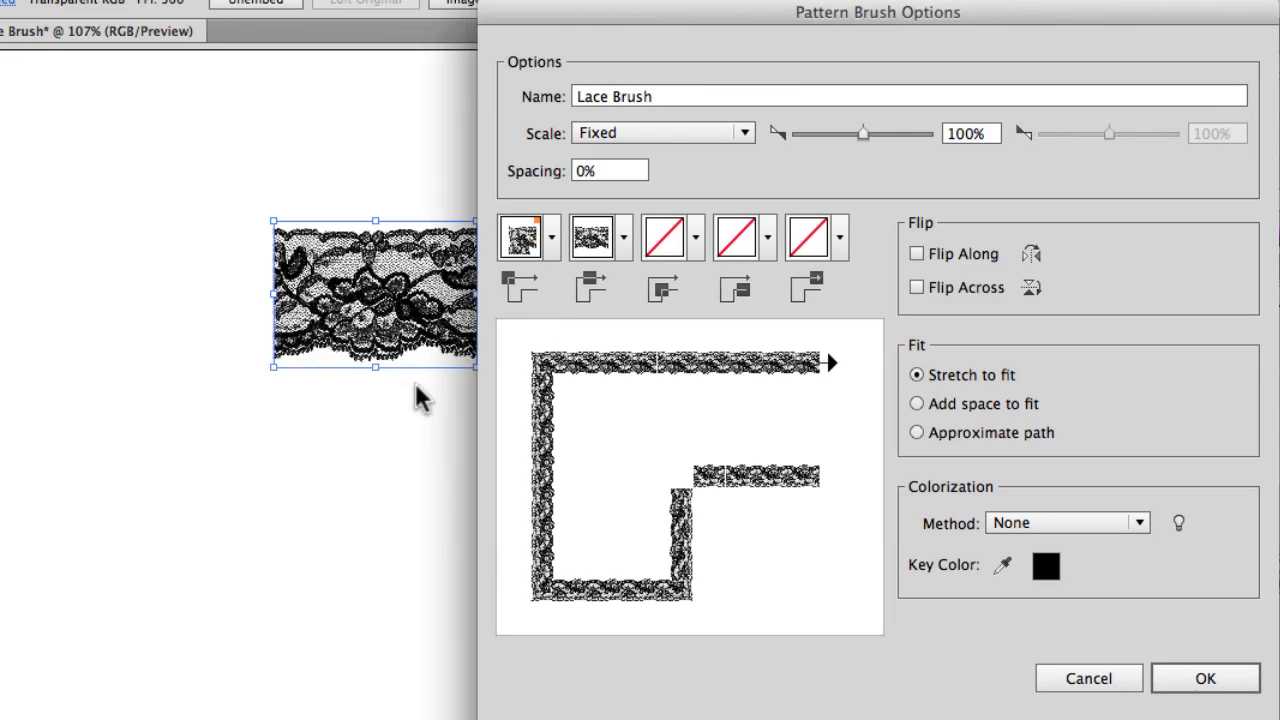
pyautogui.moveTo(704, 250)
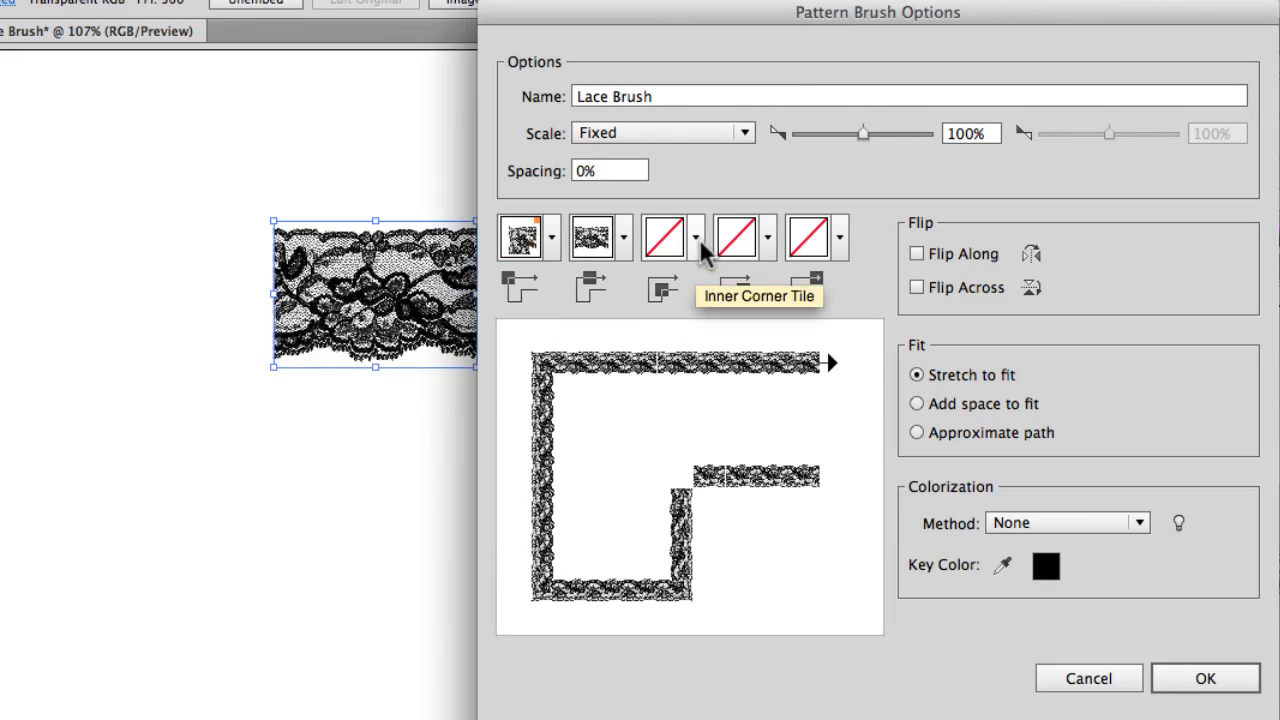
# Set the Inner Corner Tile to an auto-generated lace corner
pyautogui.click(696, 236)
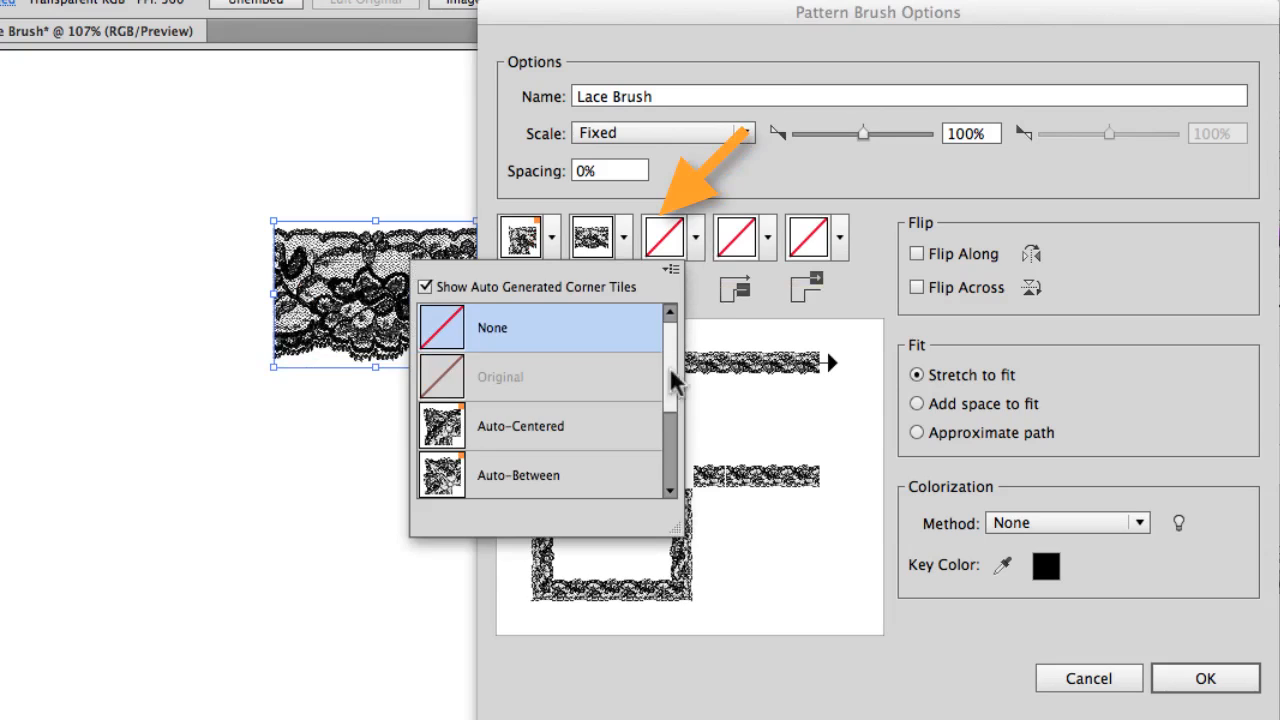
pyautogui.click(520, 424)
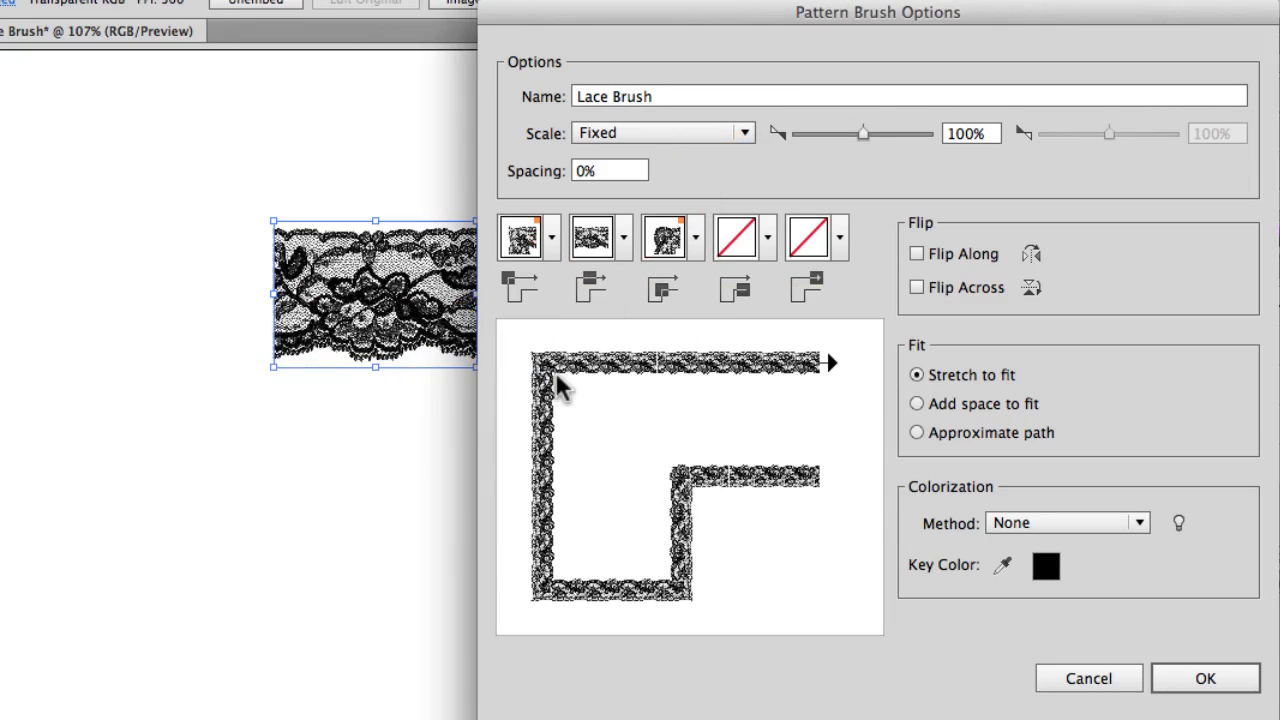
pyautogui.moveTo(744, 260)
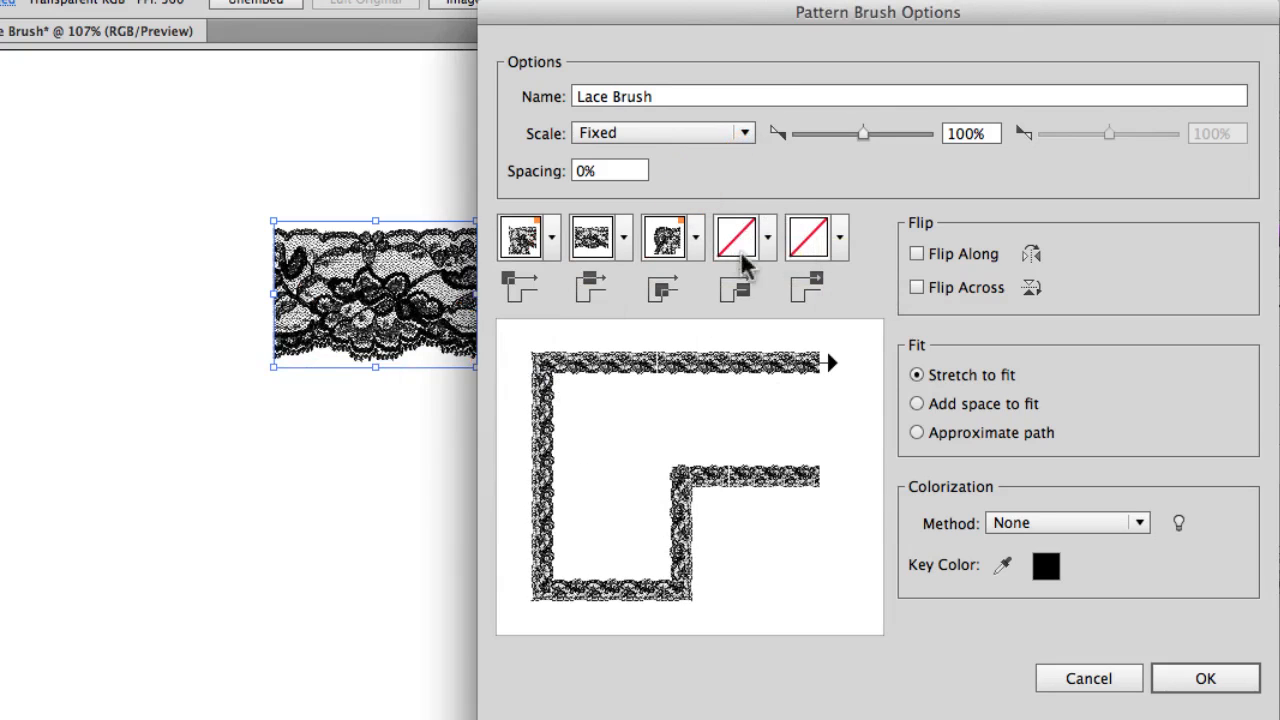
pyautogui.moveTo(840, 296)
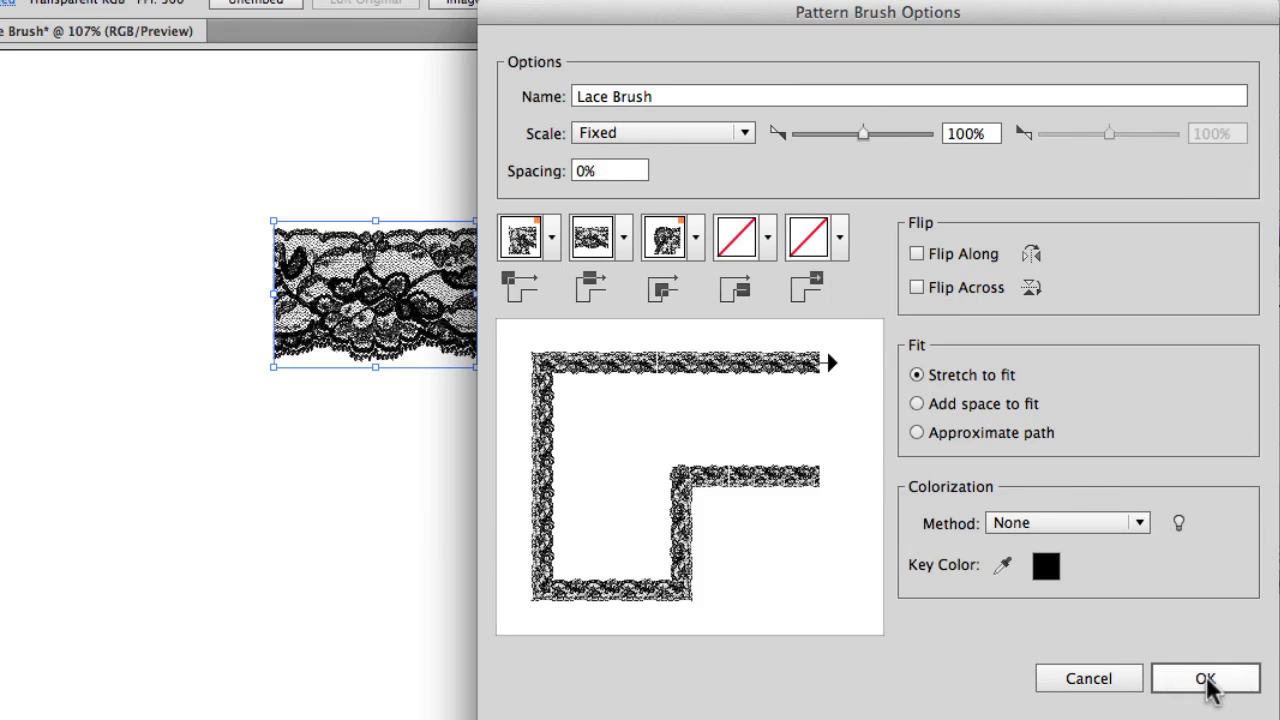
# Save Lace Brush and frame a new tall rectangle right of the lace image with it
pyautogui.click(1204, 678)
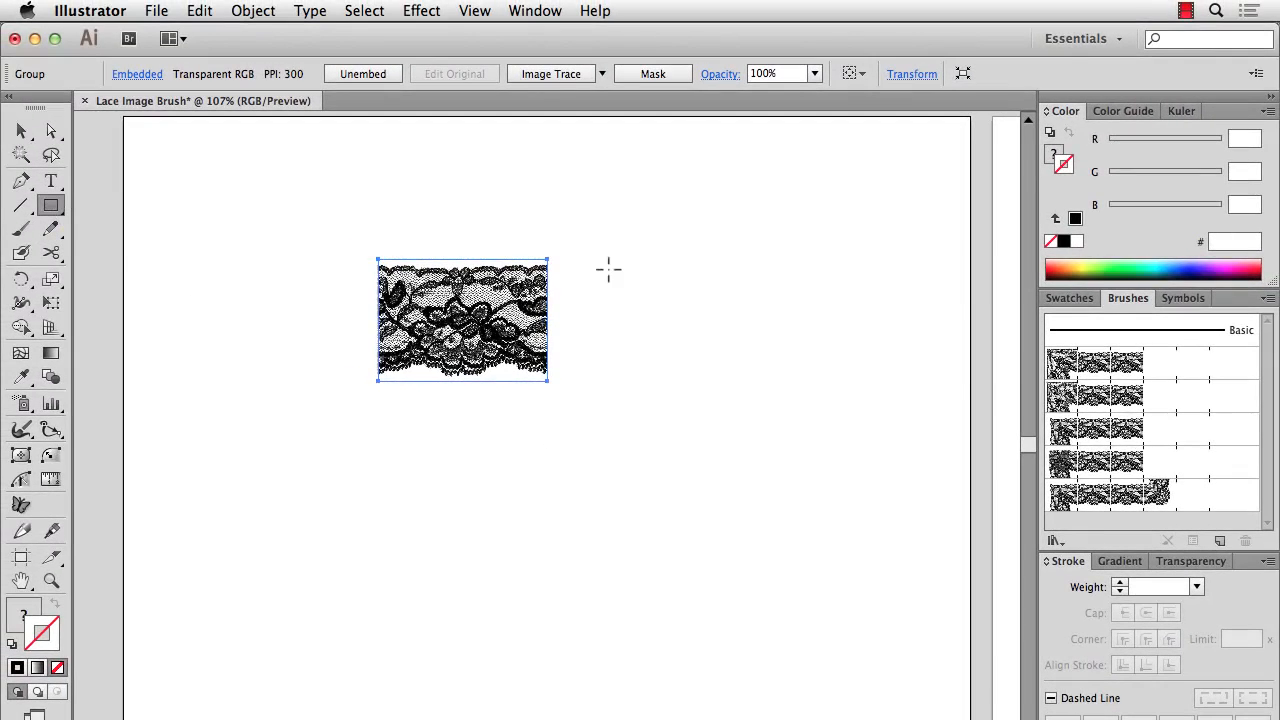
pyautogui.moveTo(610, 190); pyautogui.dragTo(916, 684)
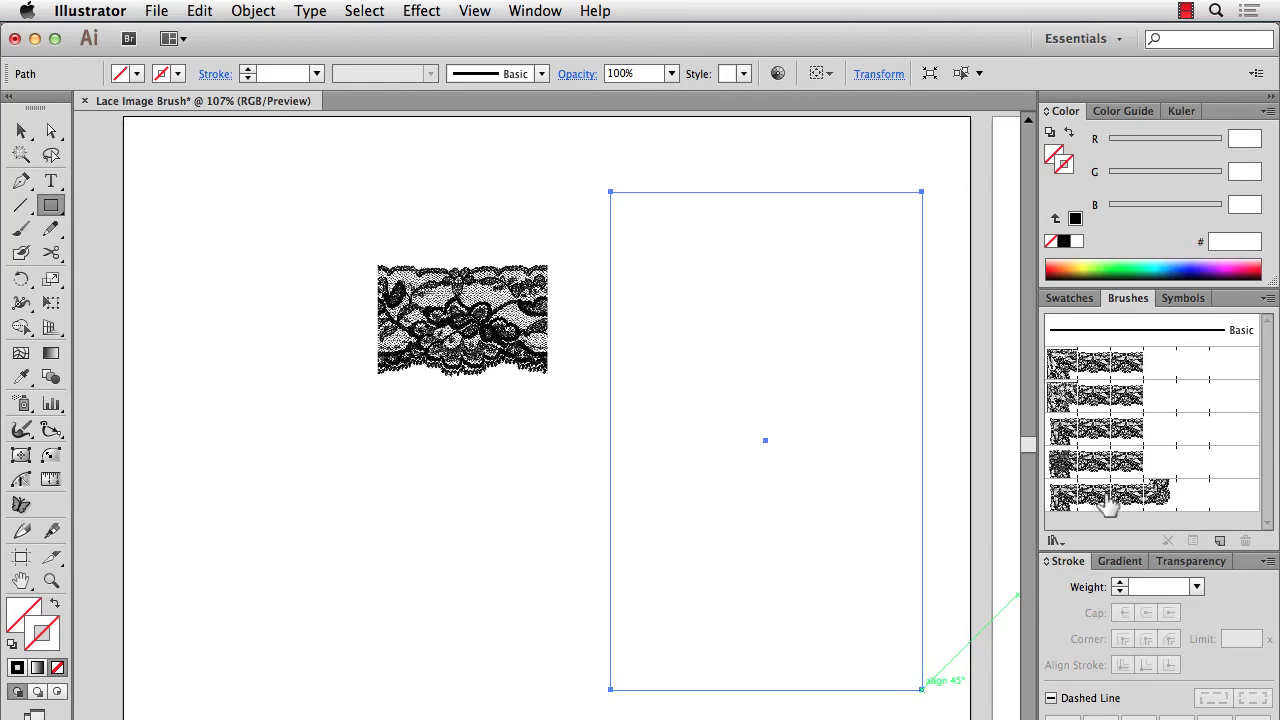
pyautogui.click(1108, 494)
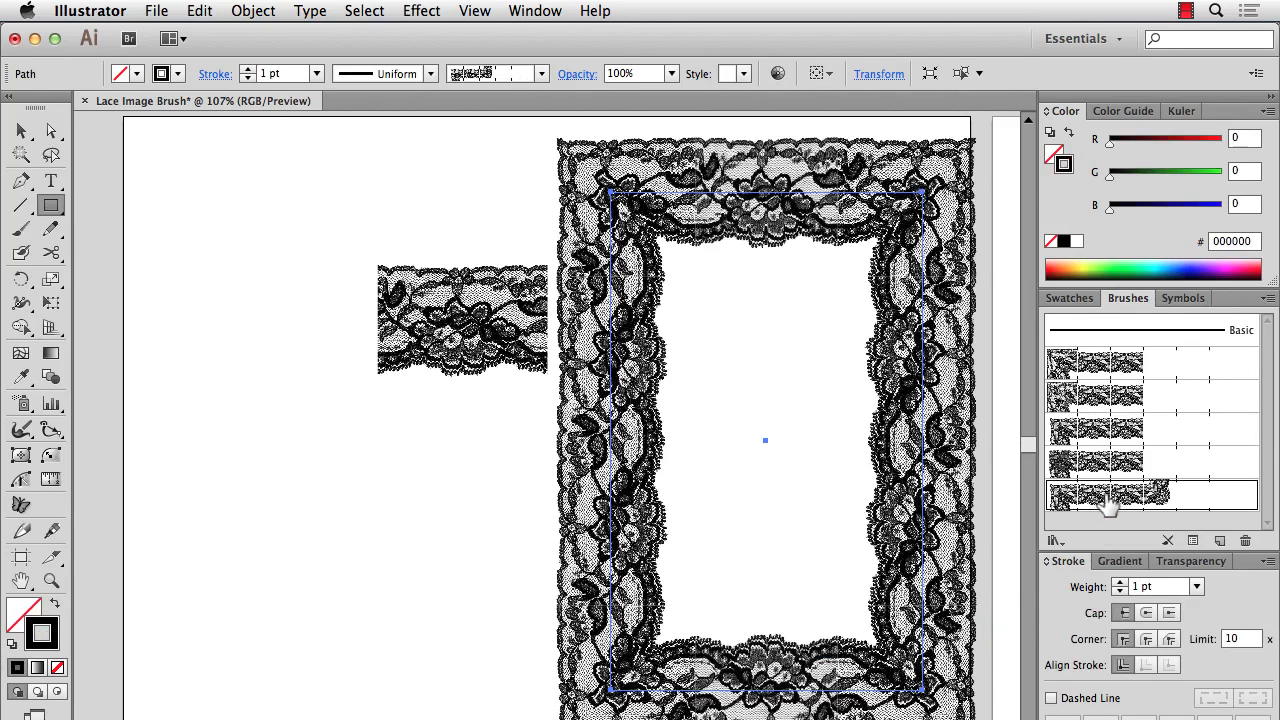
pyautogui.click(420, 518)
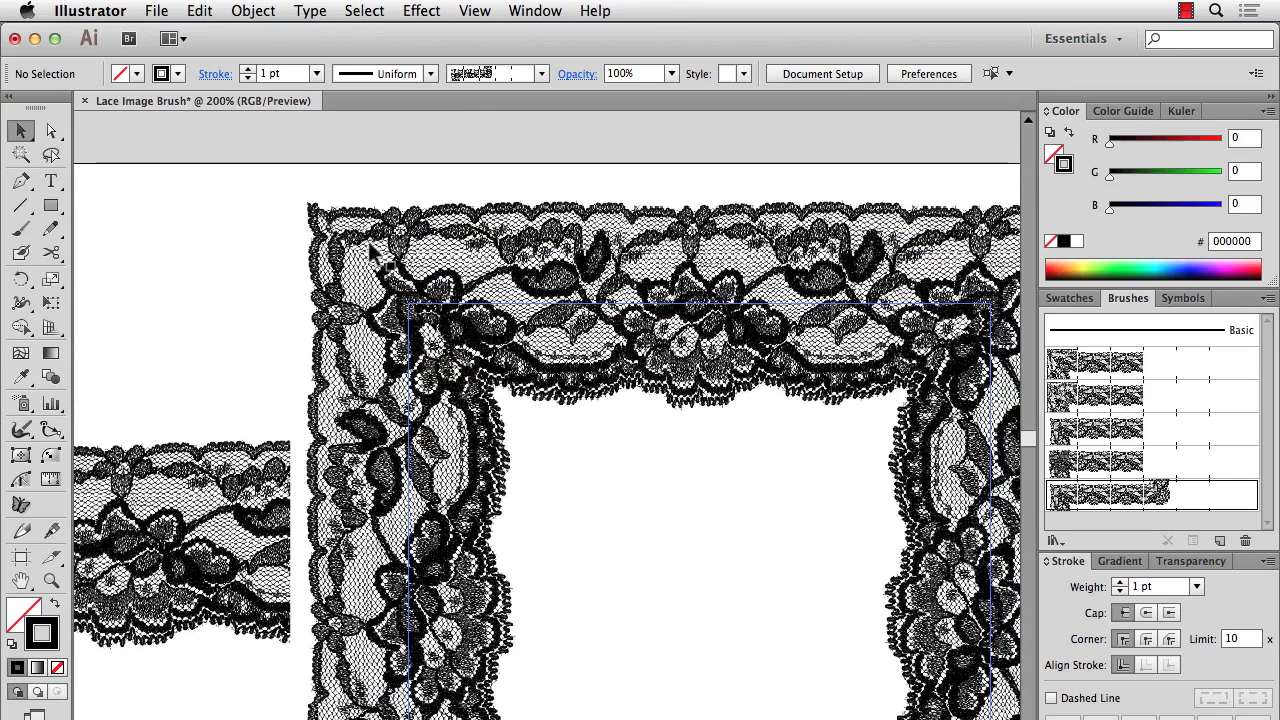
pyautogui.moveTo(504, 410)
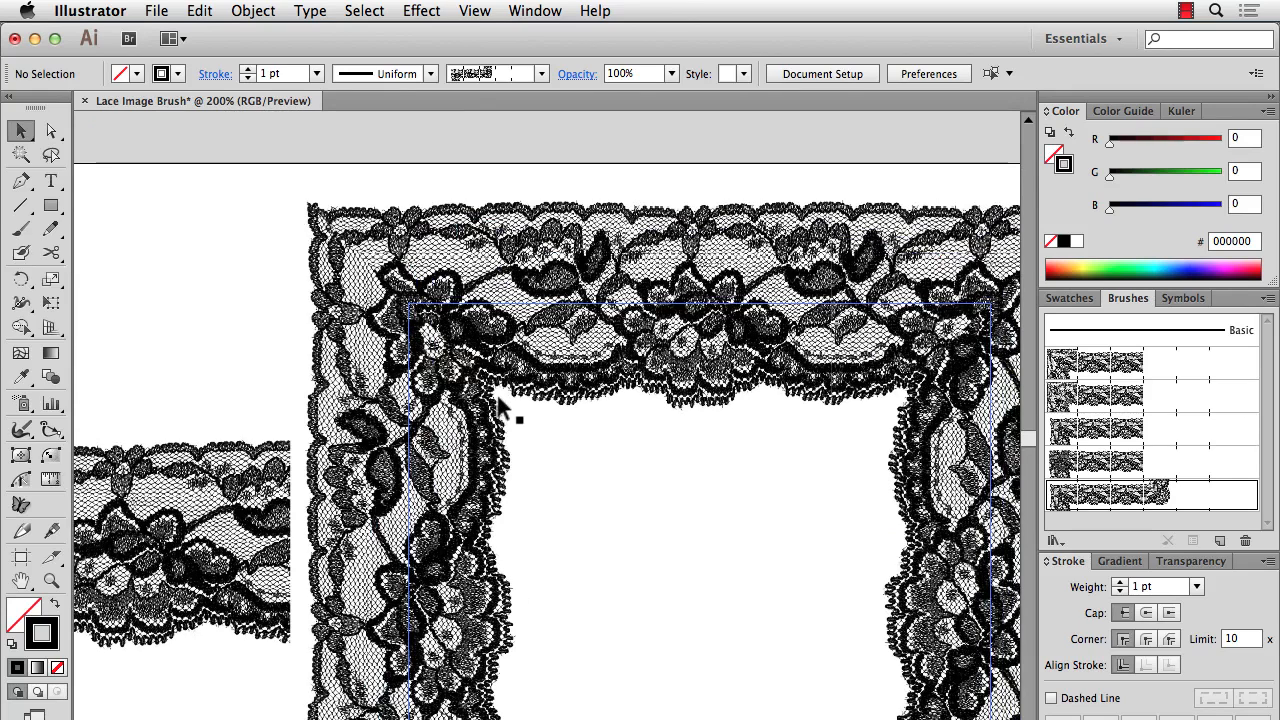
pyautogui.moveTo(500, 410); pyautogui.dragTo(700, 430)
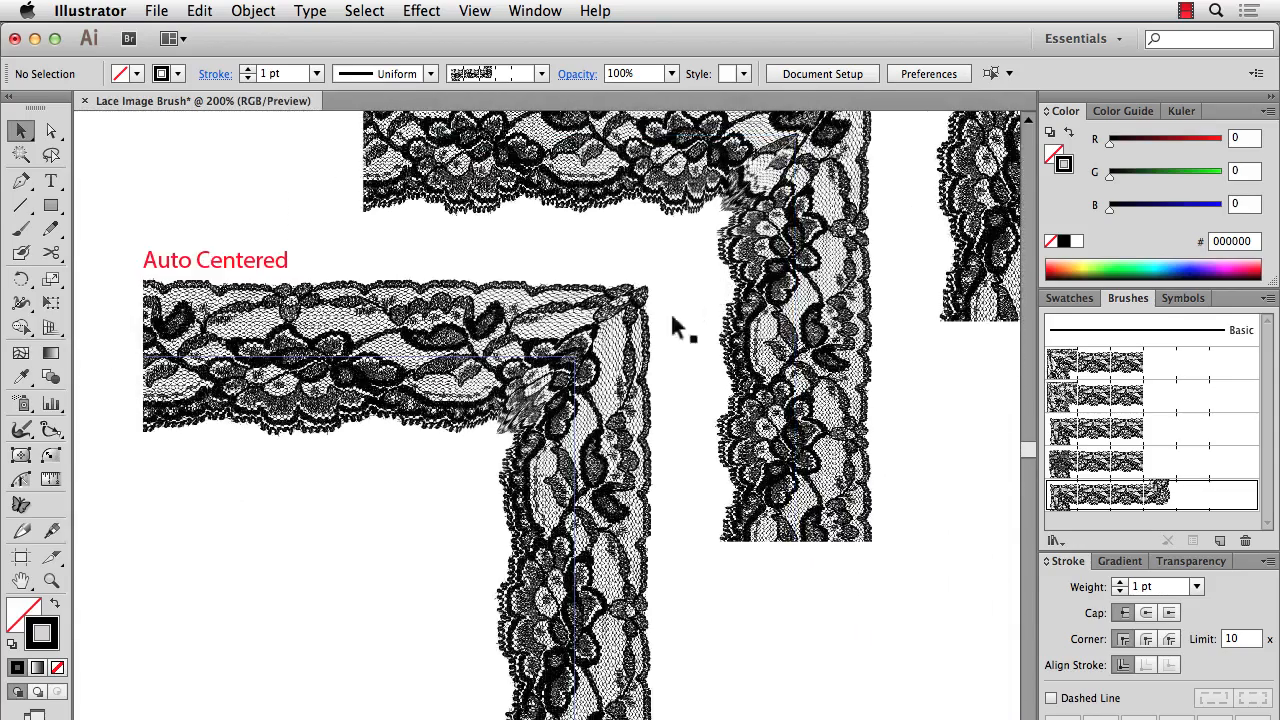
pyautogui.moveTo(410, 276)
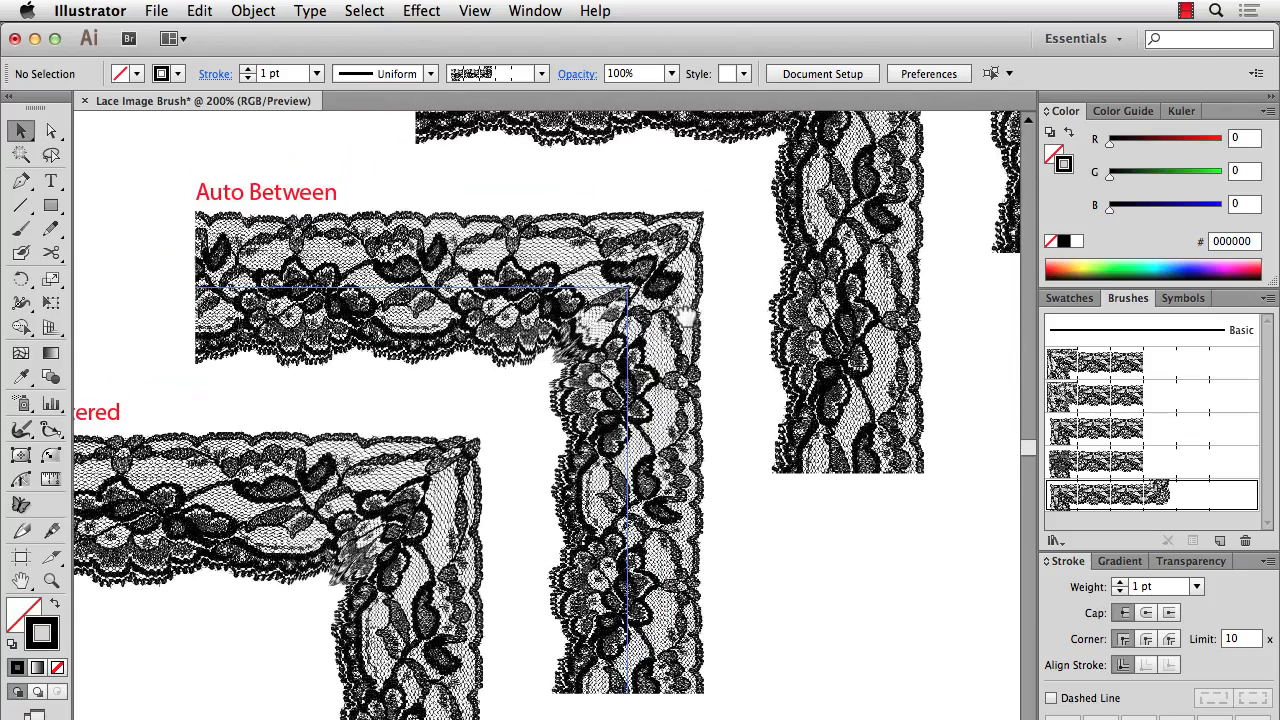
pyautogui.moveTo(590, 324)
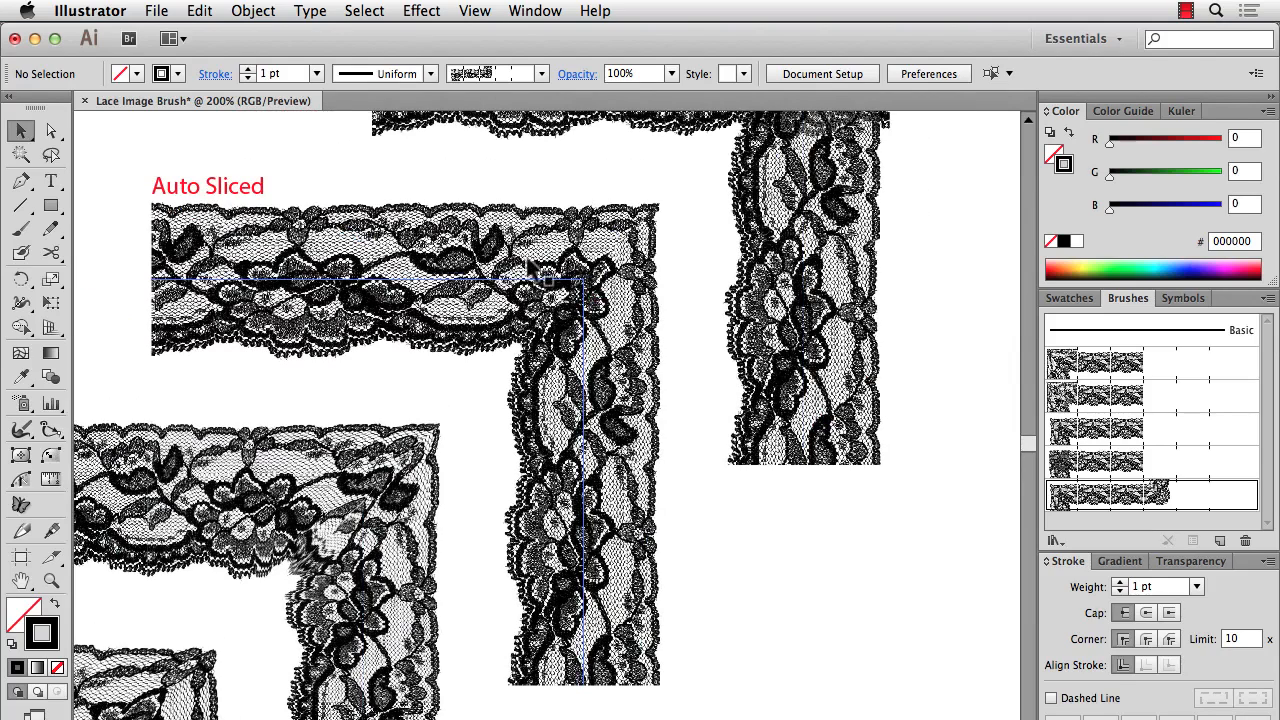
pyautogui.moveTo(616, 290)
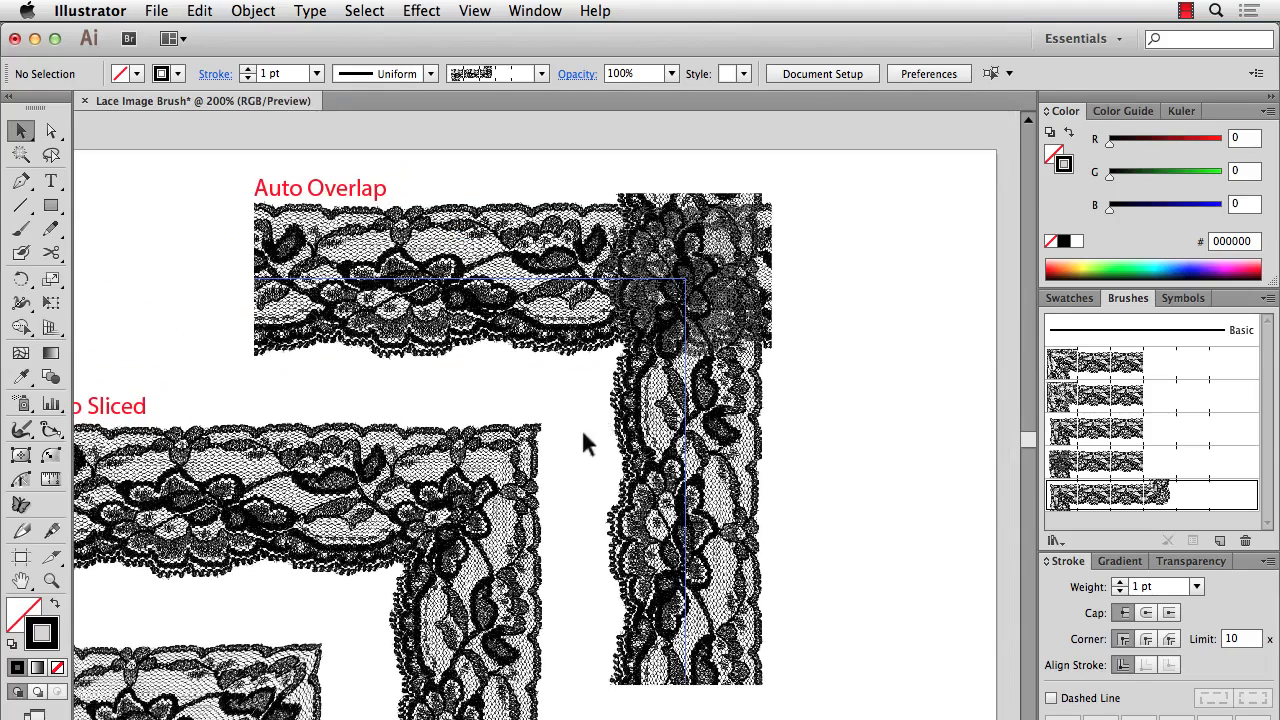
pyautogui.moveTo(676, 280)
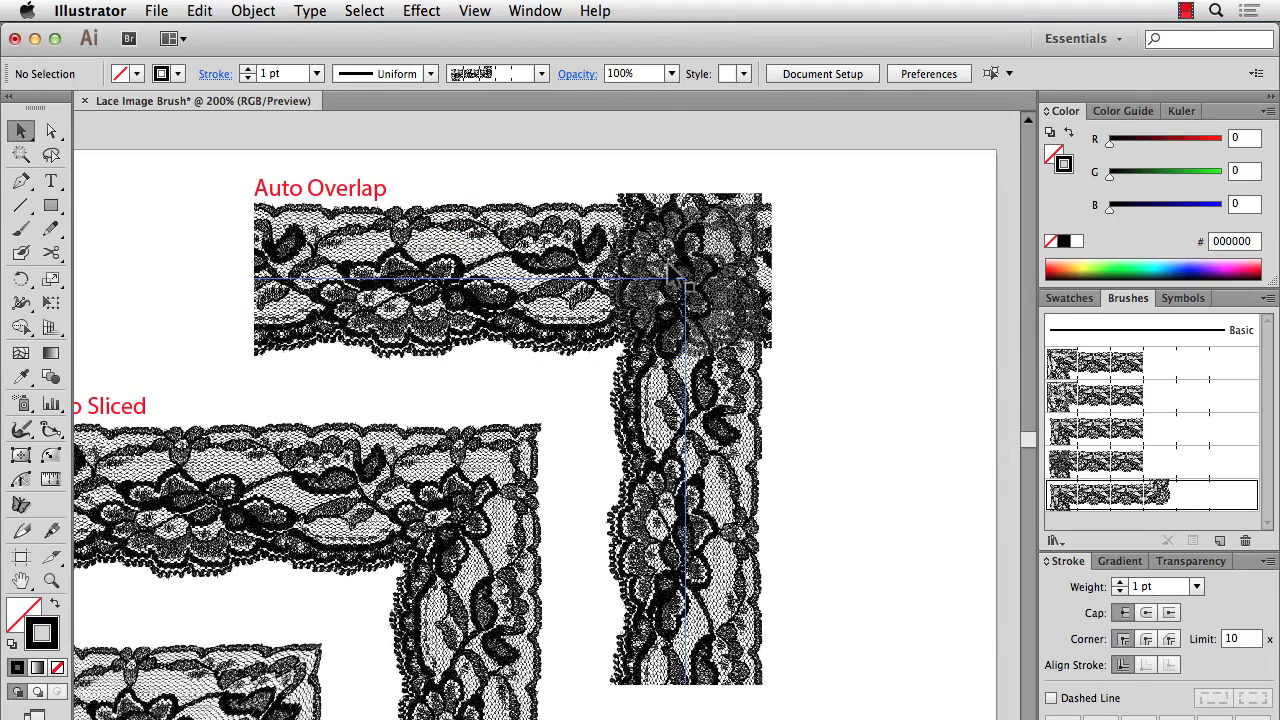
pyautogui.moveTo(704, 330)
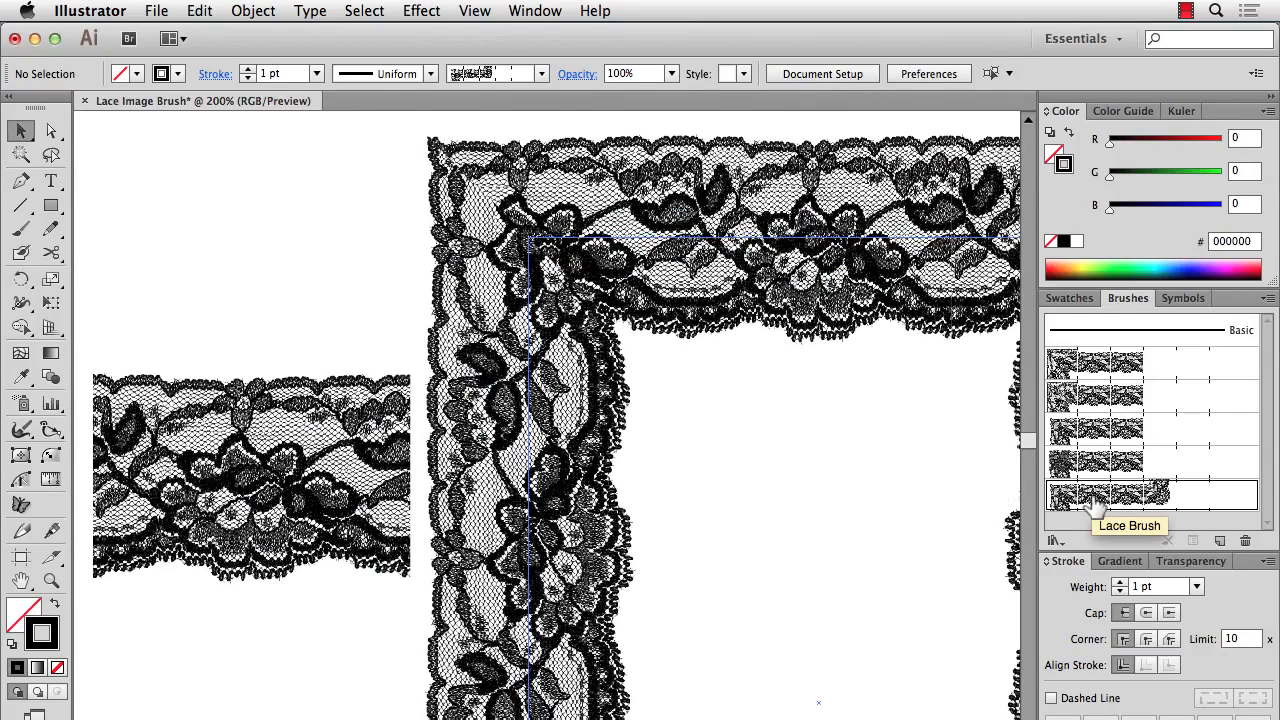
# Change Lace Brush's Colorization Method to Hue Shift and confirm
pyautogui.doubleClick(1108, 496)
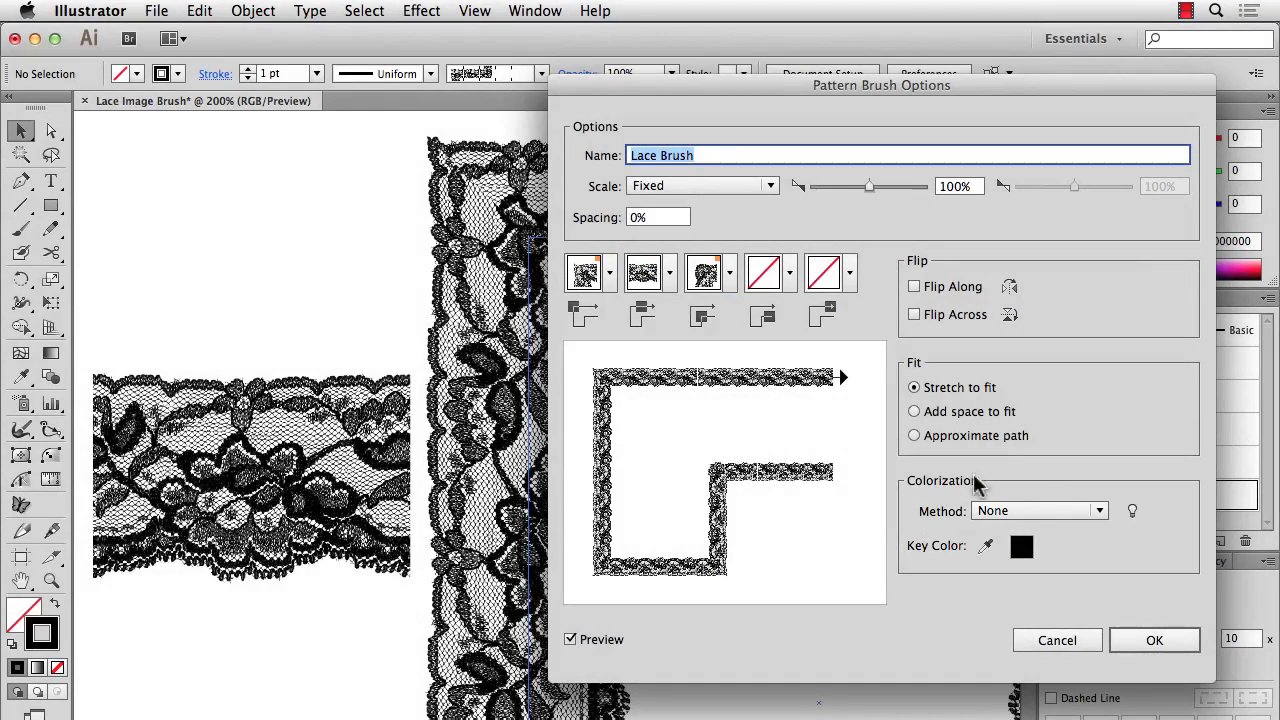
pyautogui.moveTo(1076, 540)
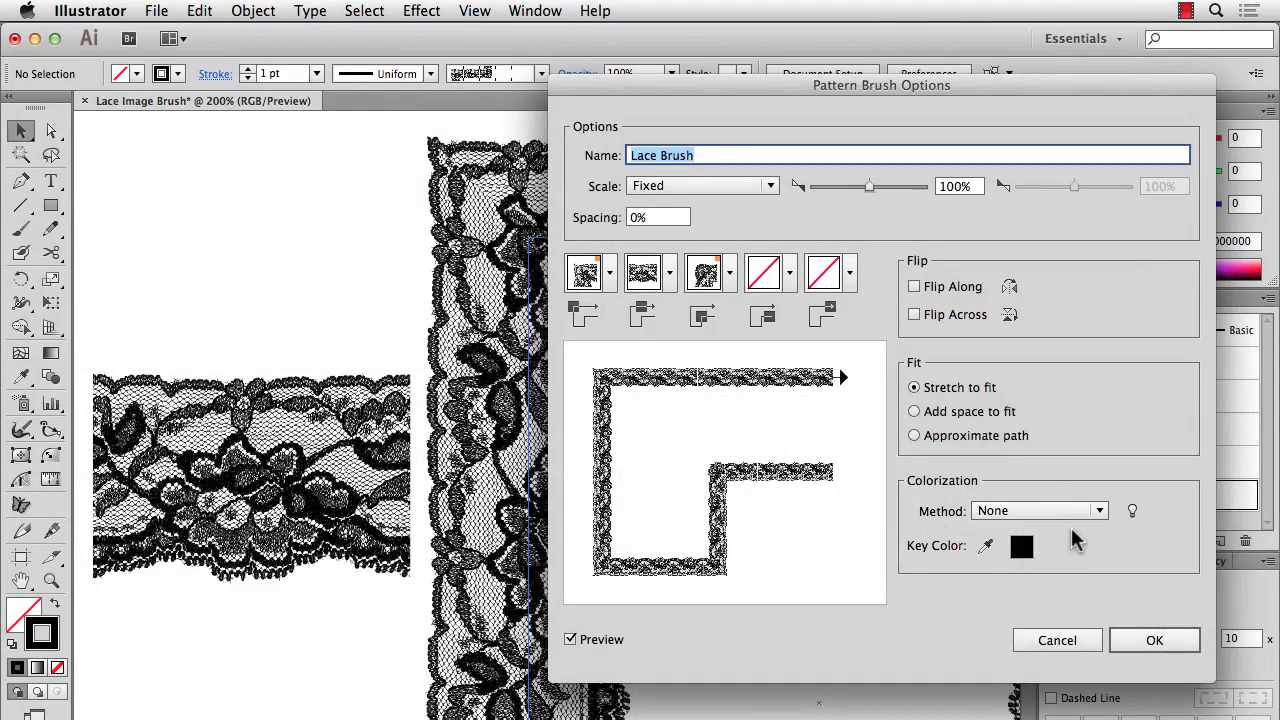
pyautogui.click(1036, 510)
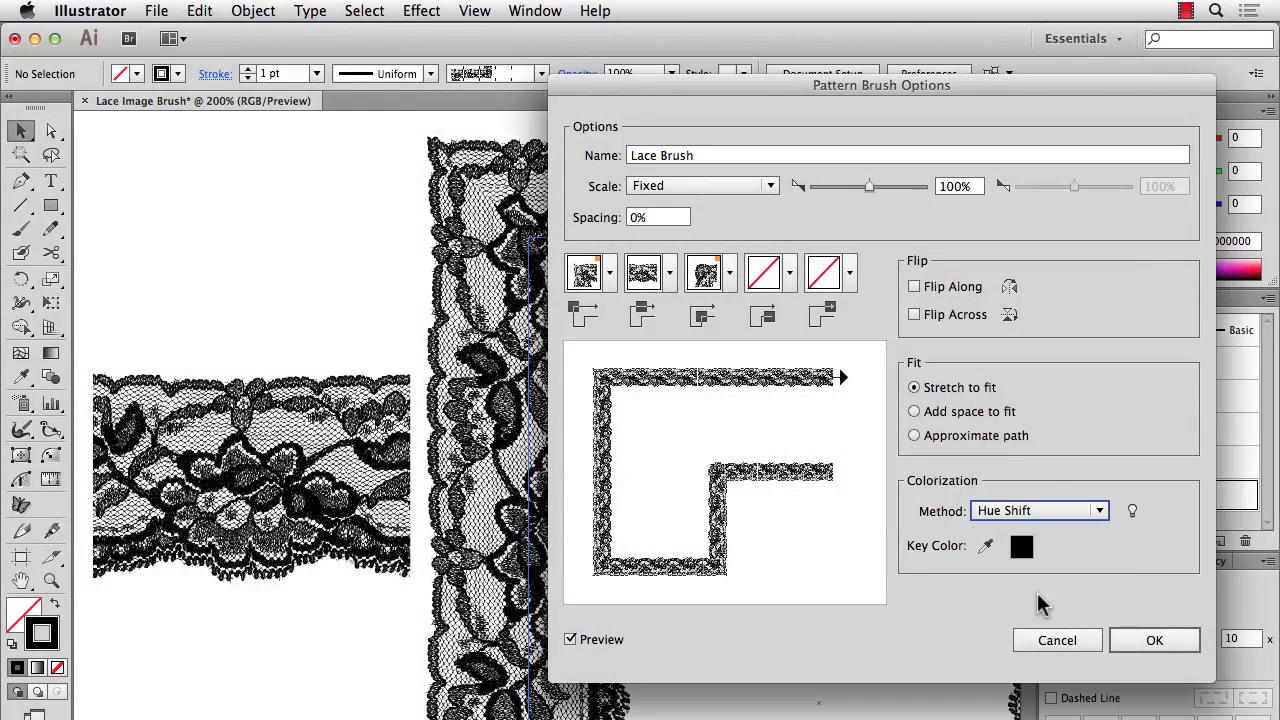
pyautogui.click(1154, 640)
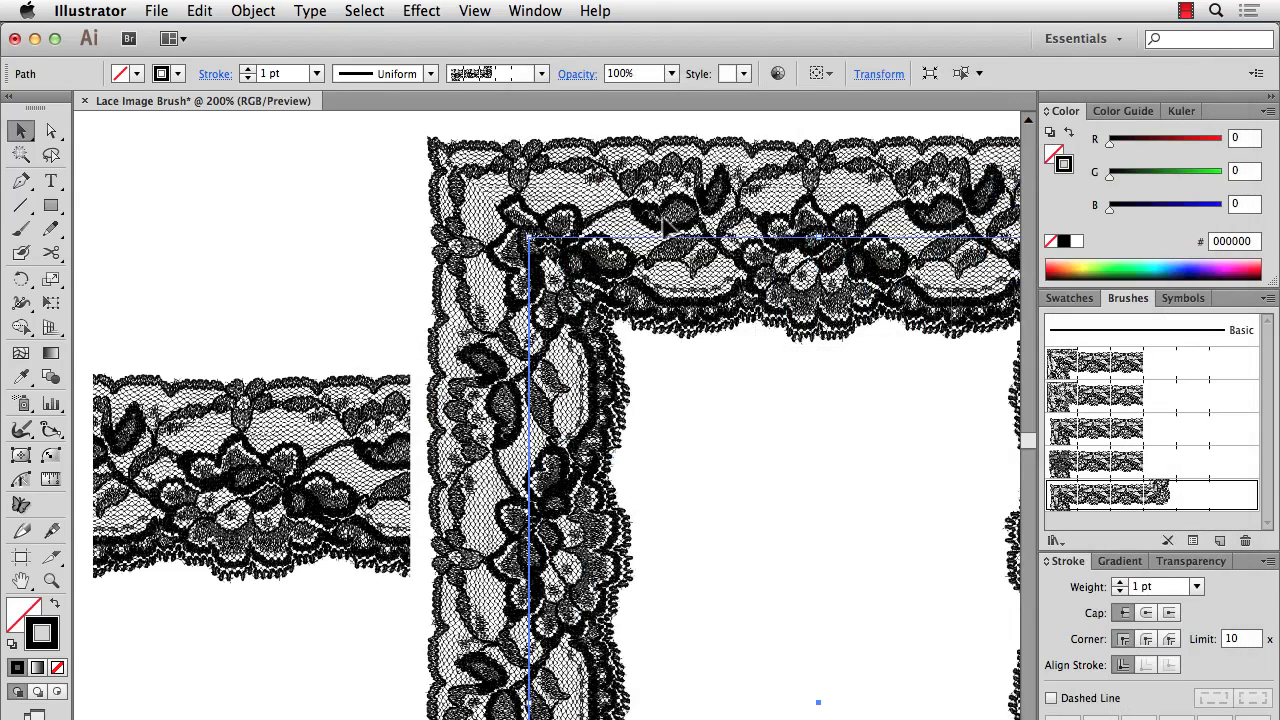
pyautogui.moveTo(1110, 172); pyautogui.dragTo(1184, 172)
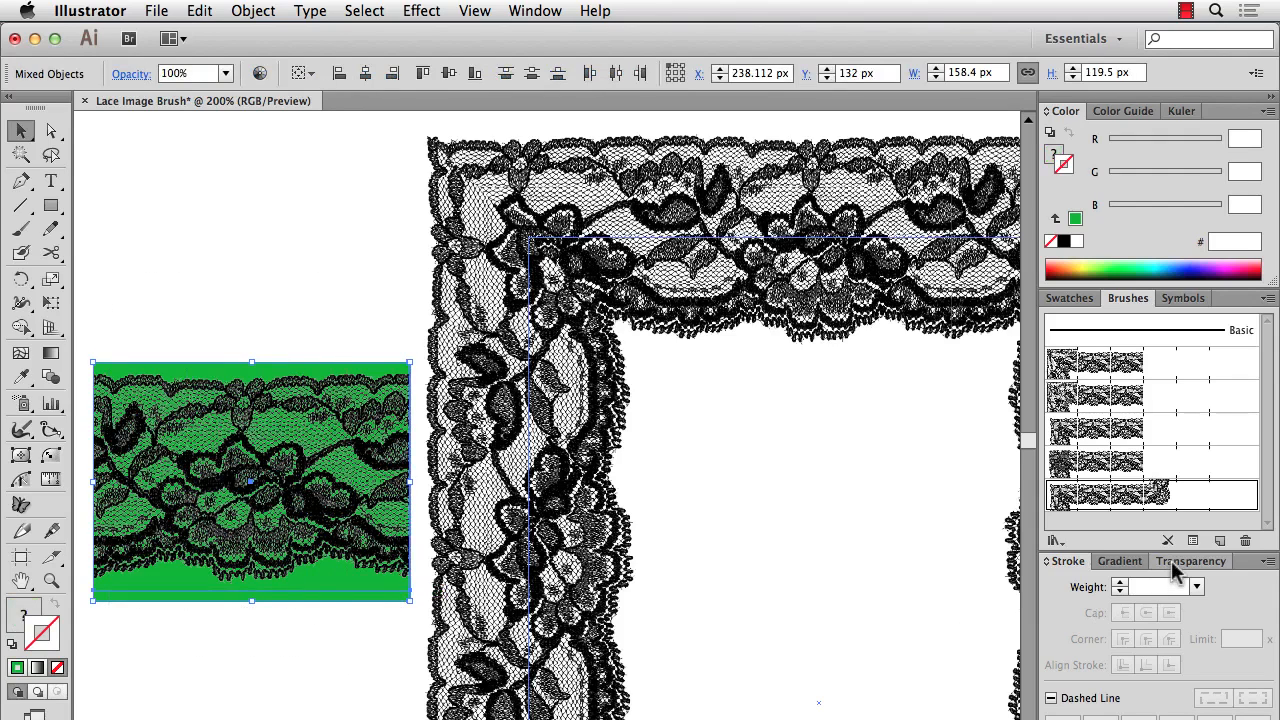
# Make an opacity mask in the Transparency panel so the lace masks the green rectangle
pyautogui.click(1190, 560)
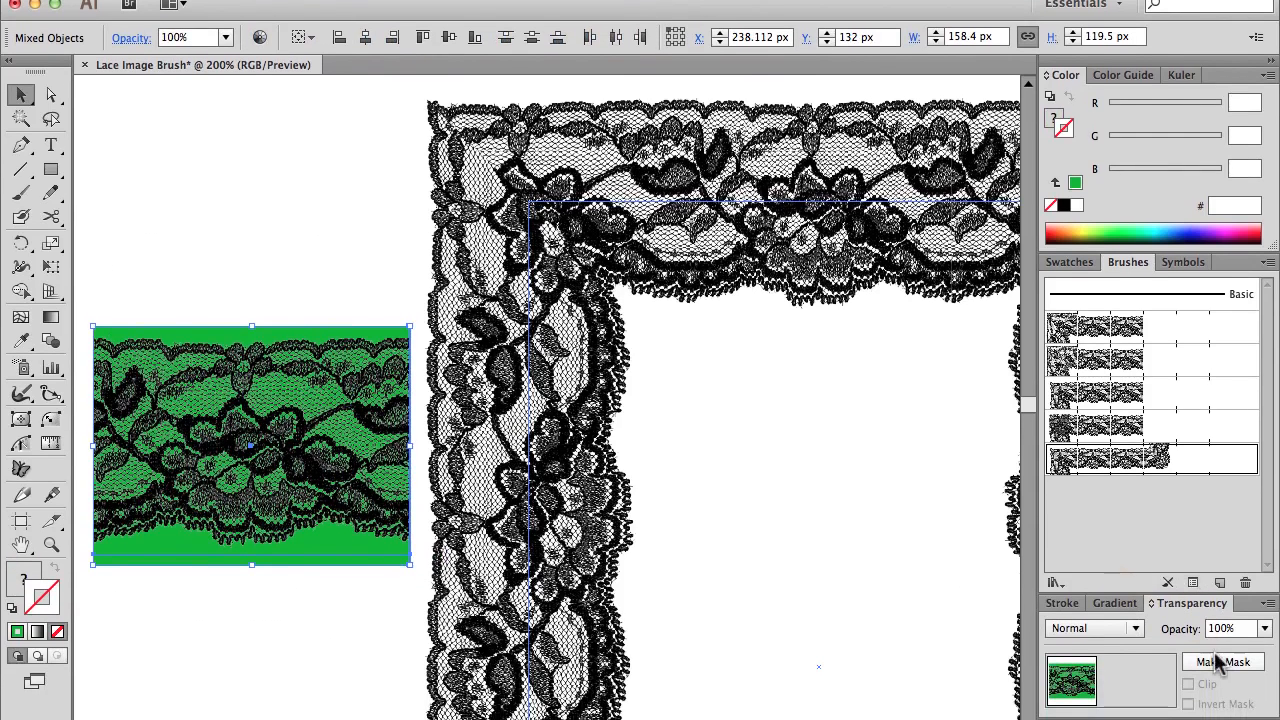
pyautogui.click(1224, 660)
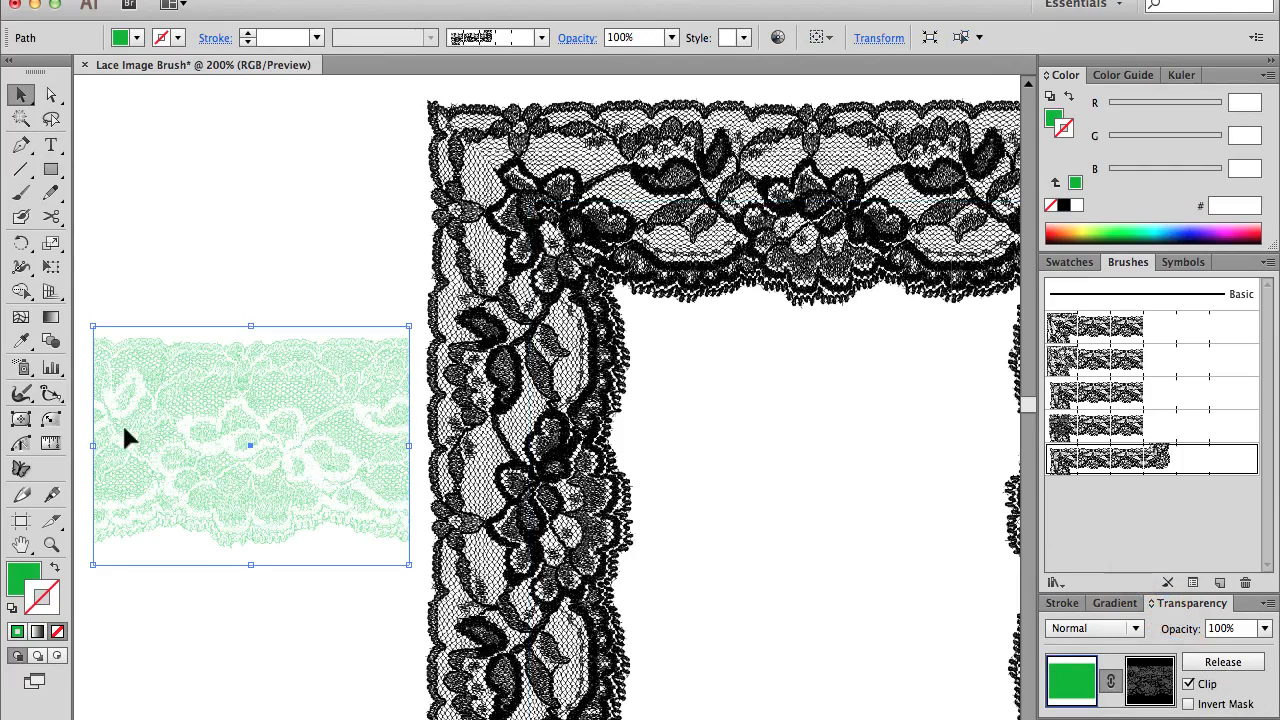
pyautogui.moveTo(260, 438)
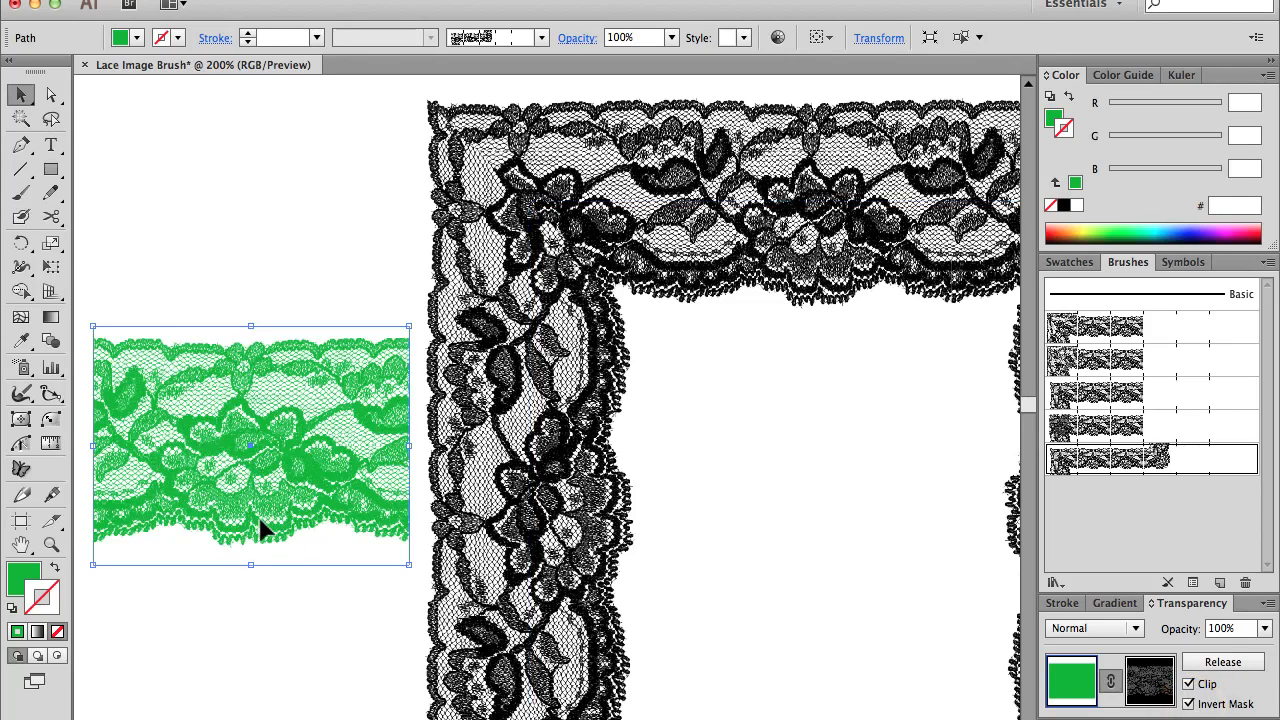
pyautogui.moveTo(278, 512)
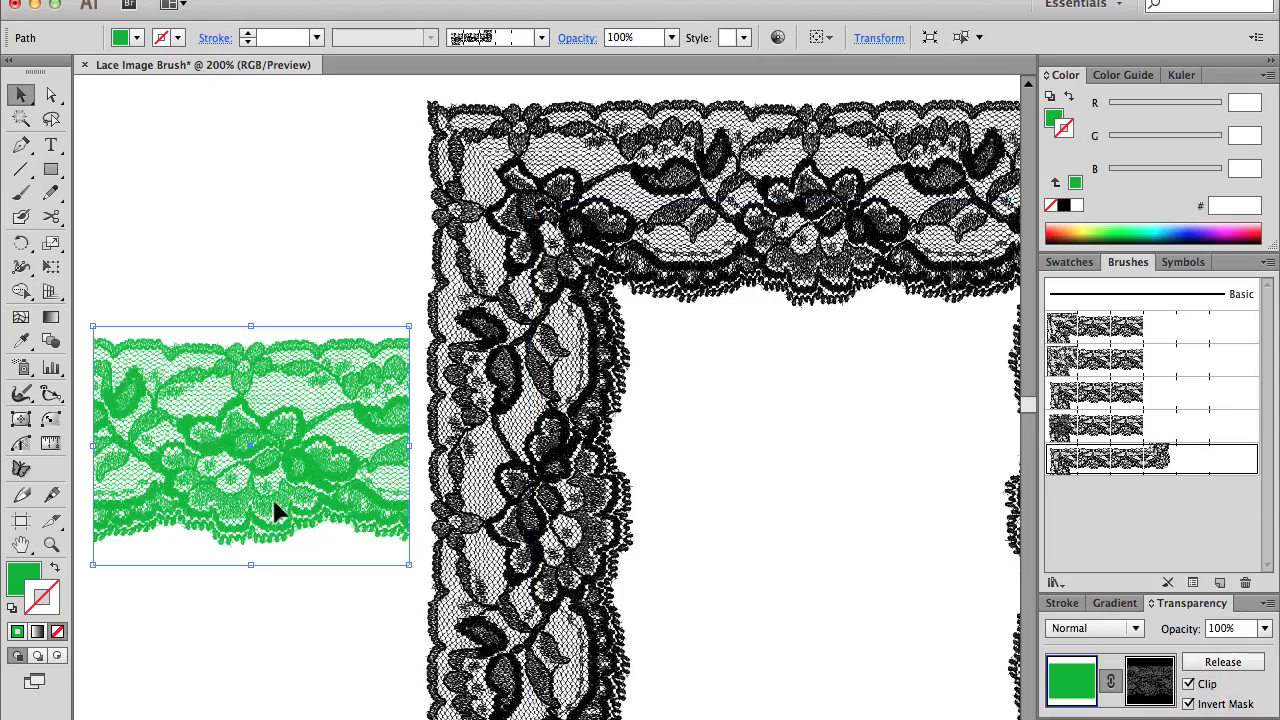
pyautogui.moveTo(276, 504)
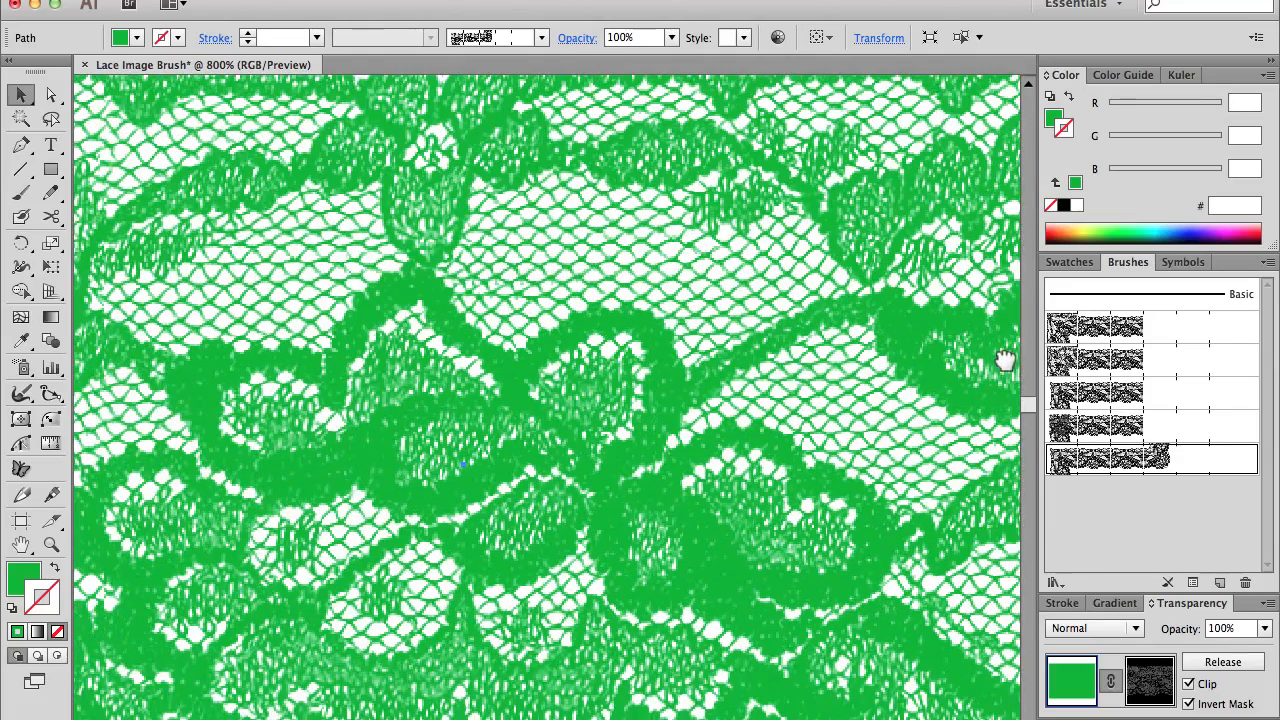
pyautogui.moveTo(250, 504)
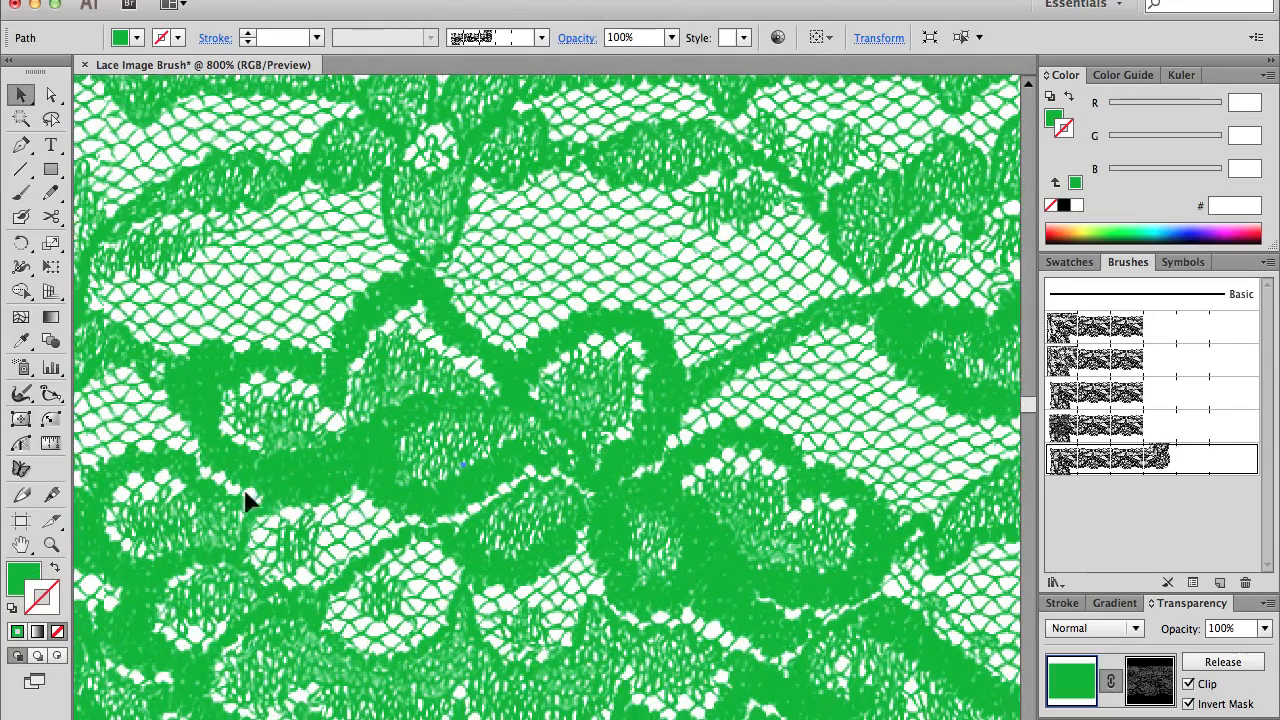
pyautogui.moveTo(448, 328)
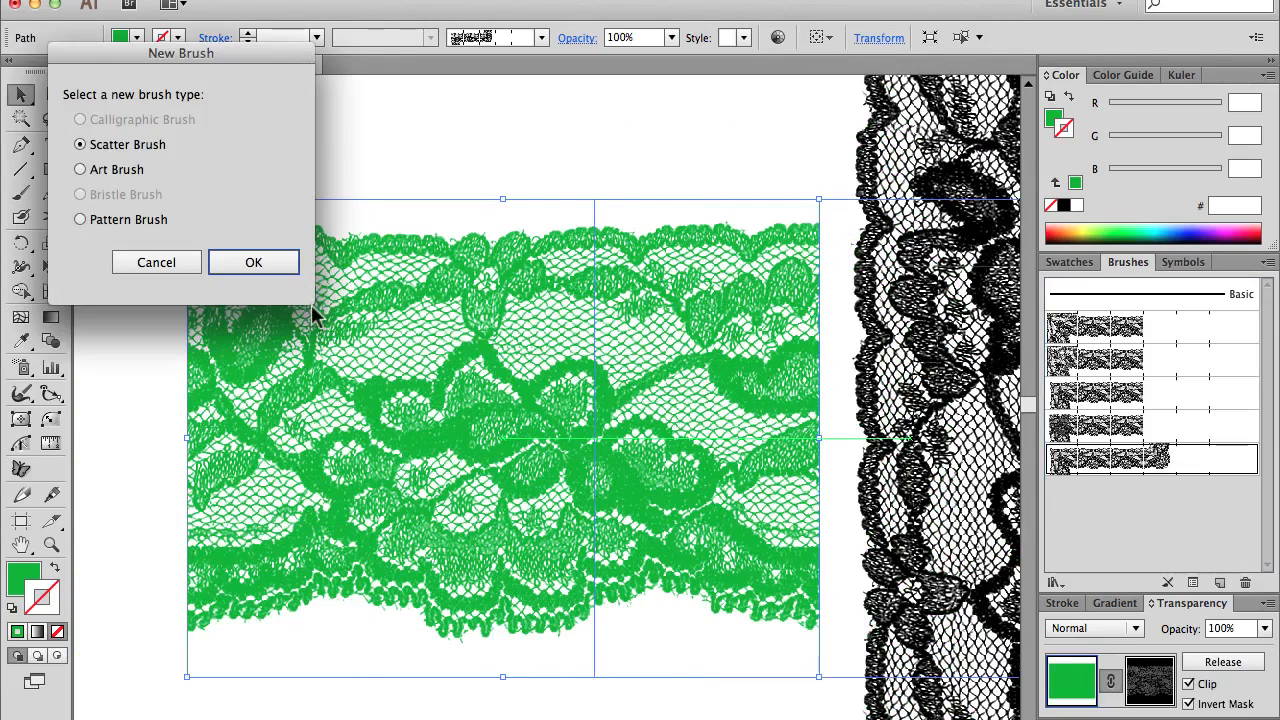
# Rasterize the masked green lace with a Transparent background and start a new brush from it
pyautogui.click(252, 262)
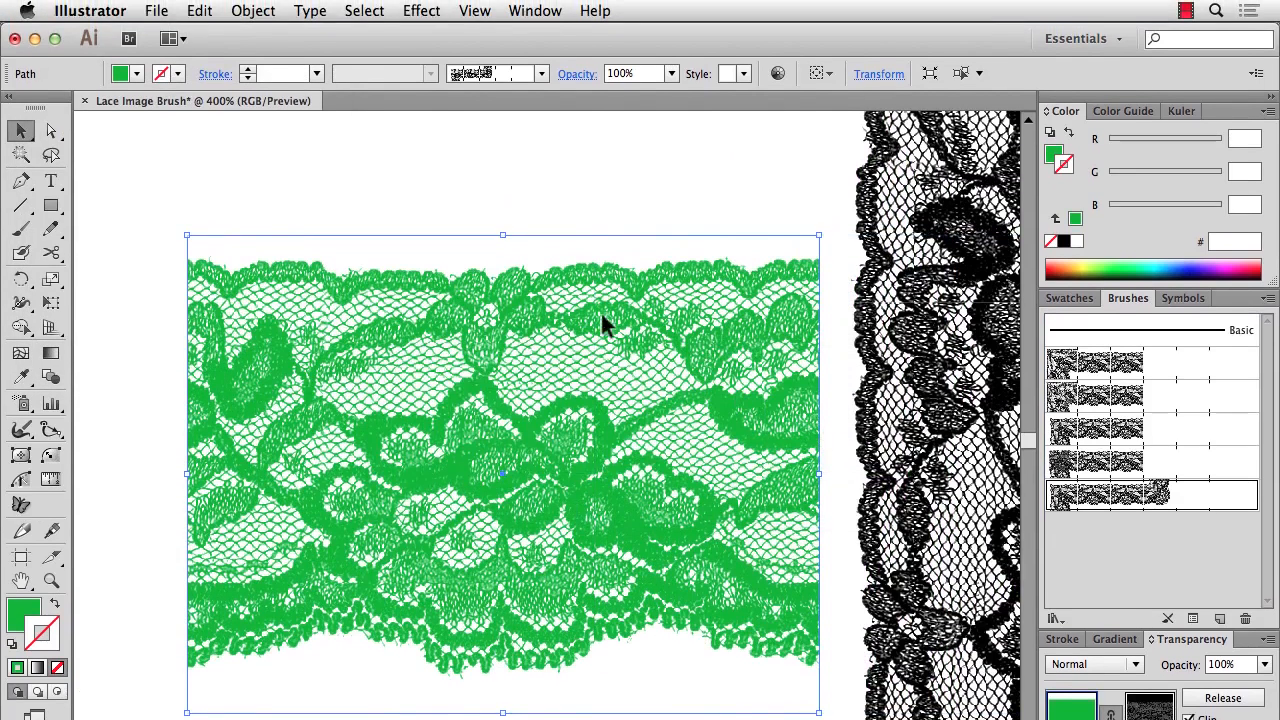
pyautogui.click(252, 12)
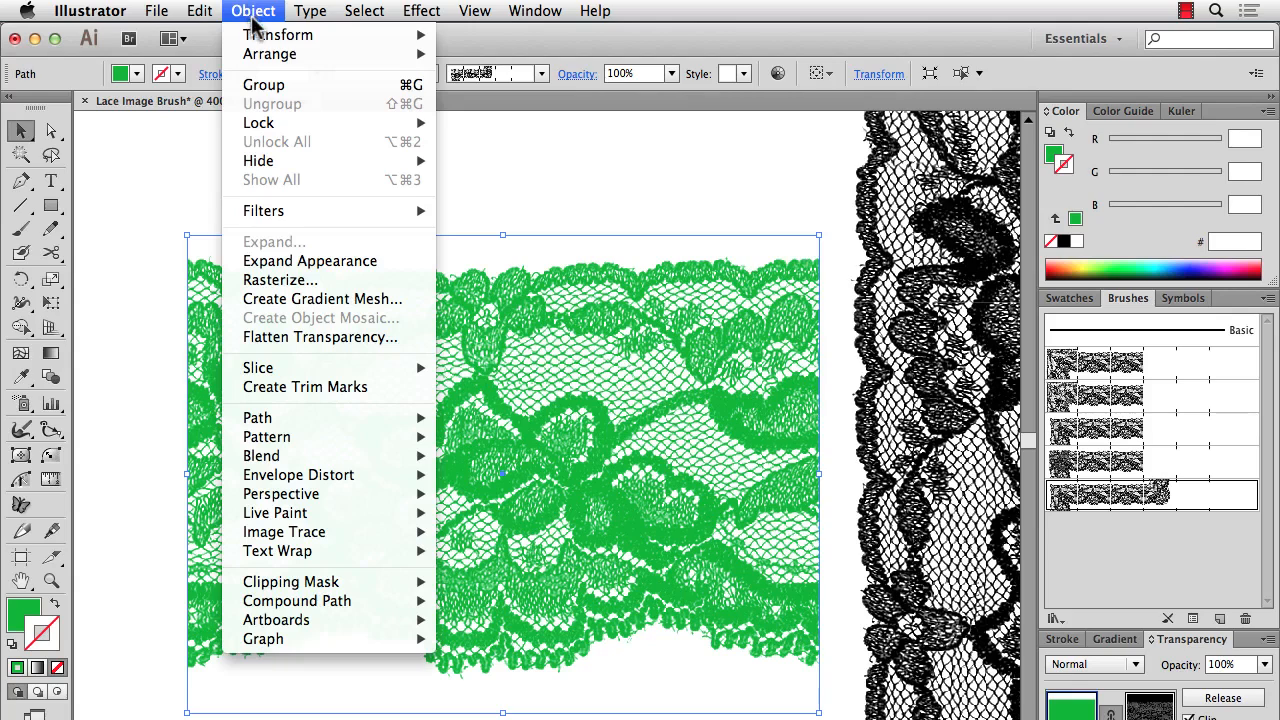
pyautogui.click(280, 280)
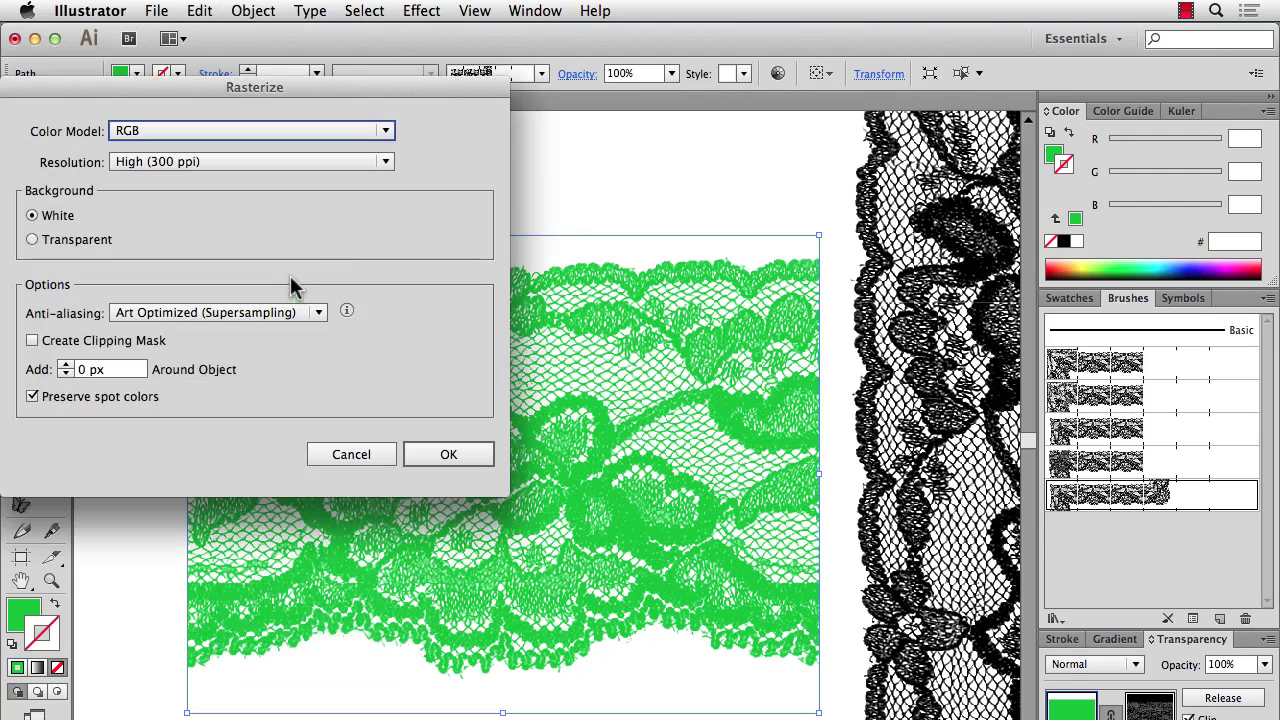
pyautogui.click(32, 240)
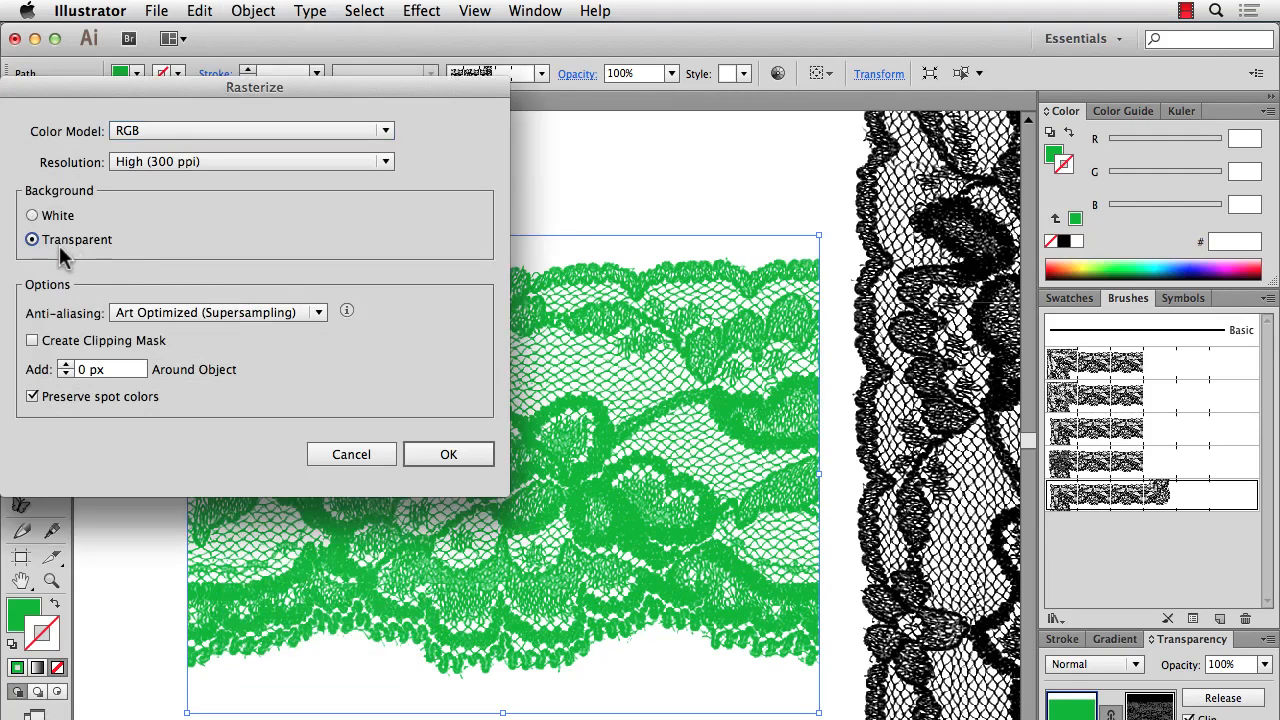
pyautogui.moveTo(564, 364)
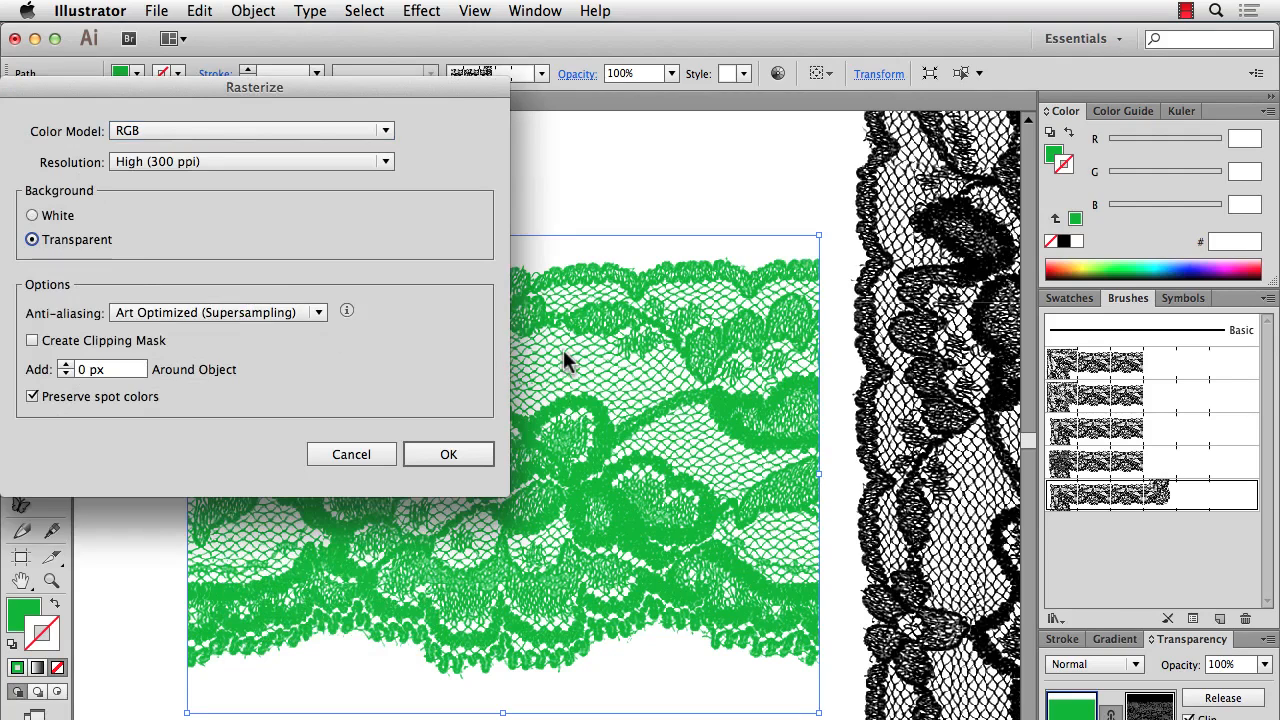
pyautogui.click(448, 454)
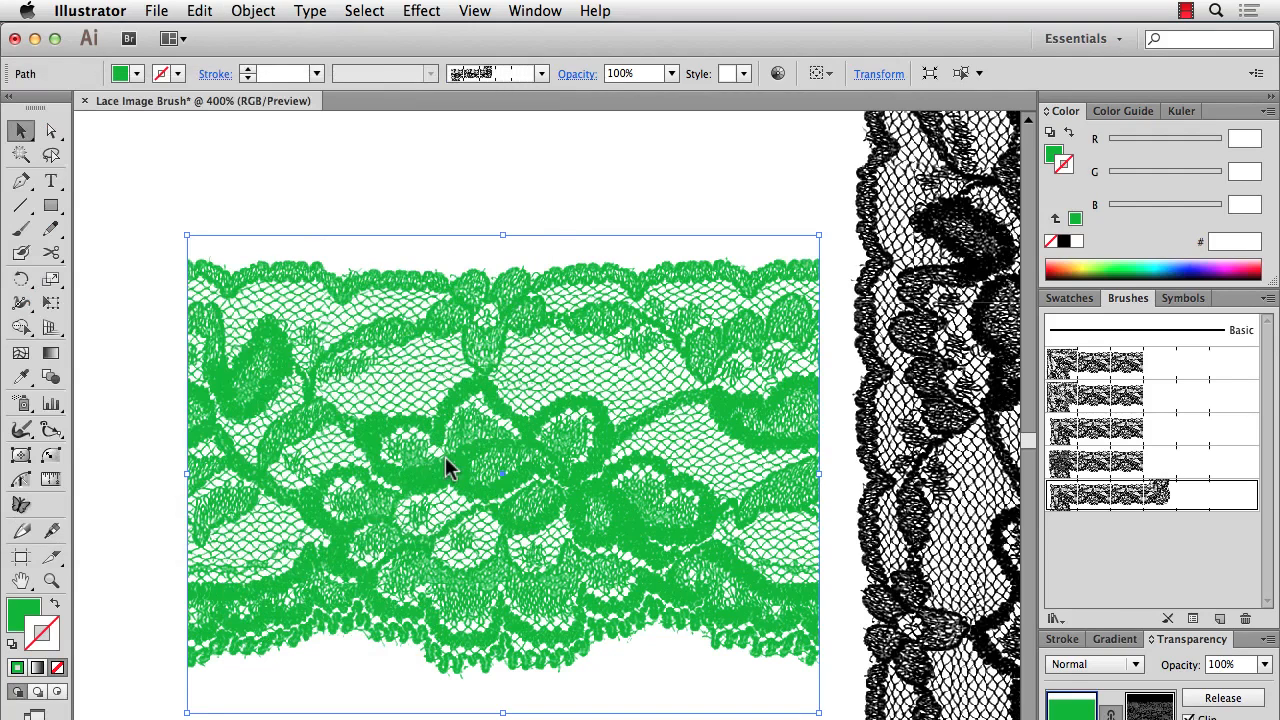
pyautogui.click(450, 470)
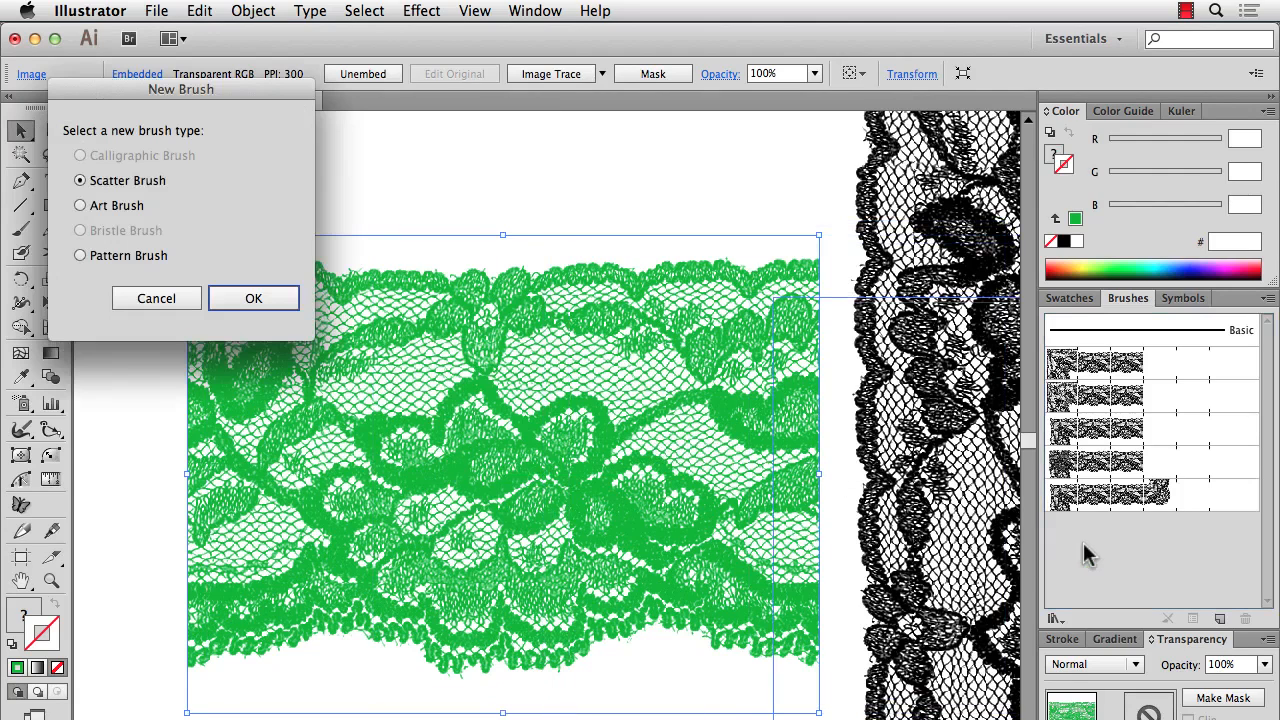
# Create the Green Lace pattern brush with an auto-generated outer corner tile
pyautogui.click(80, 256)
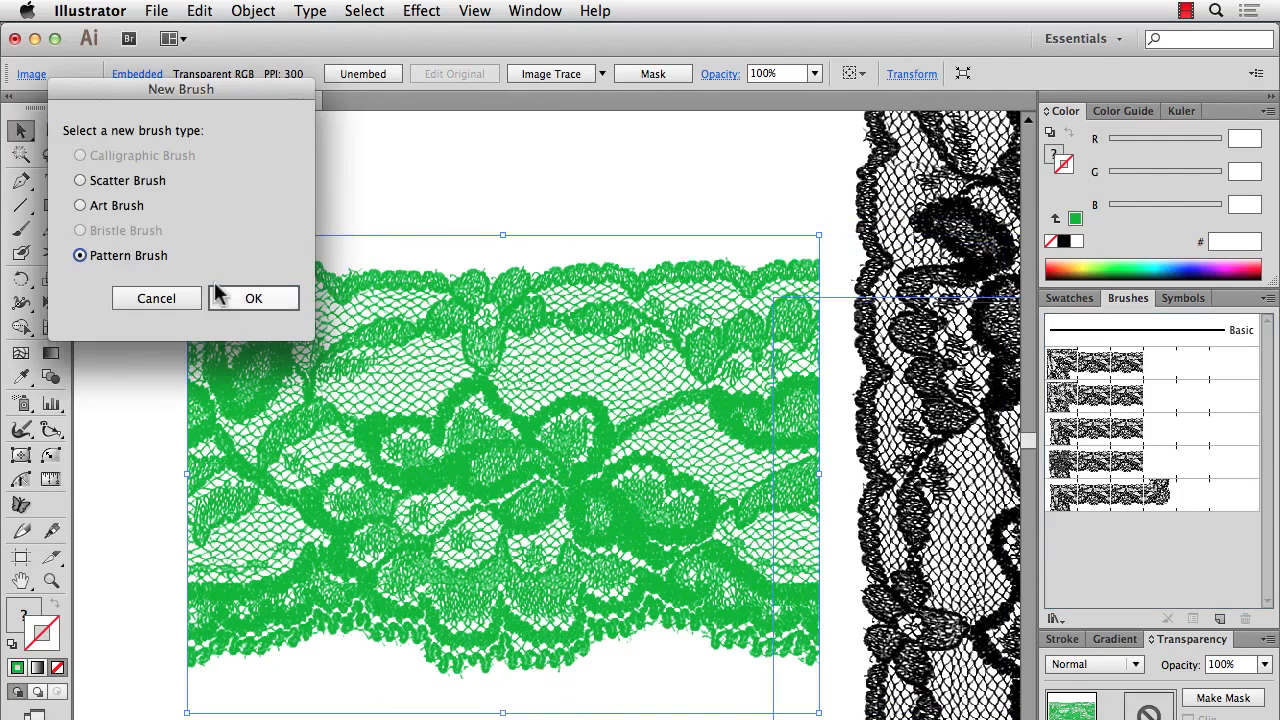
pyautogui.click(252, 298)
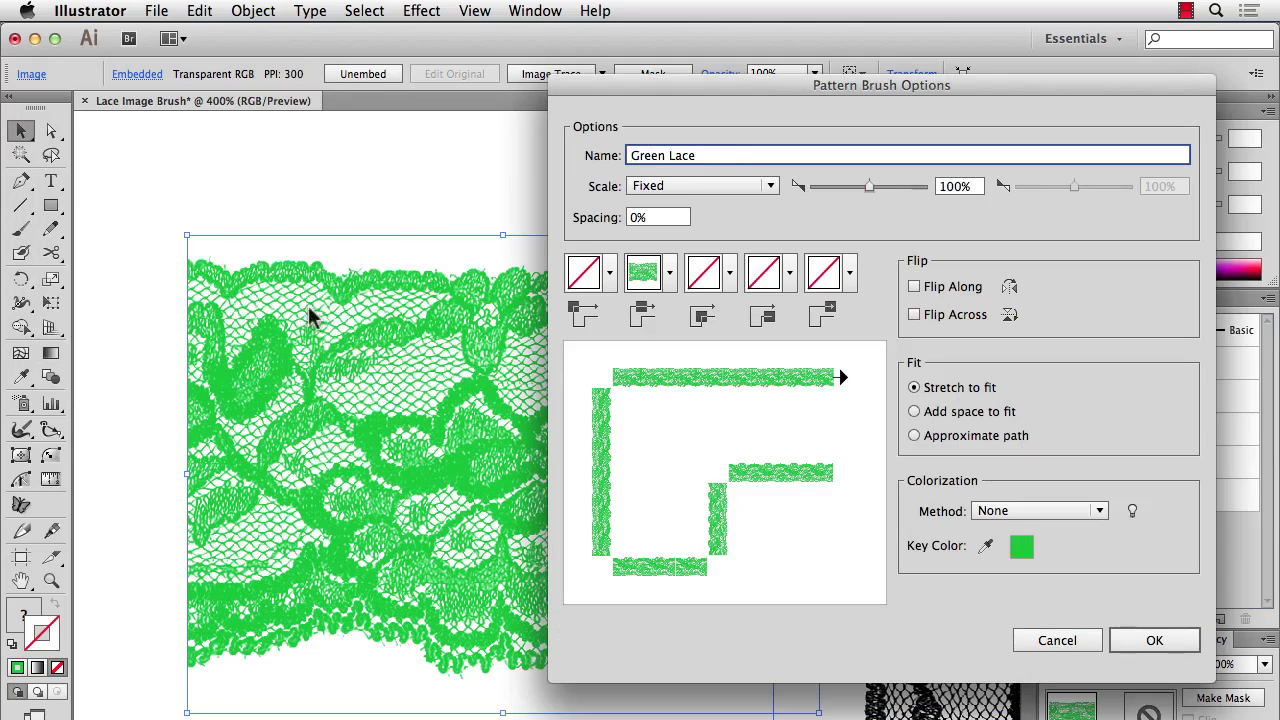
pyautogui.click(584, 272)
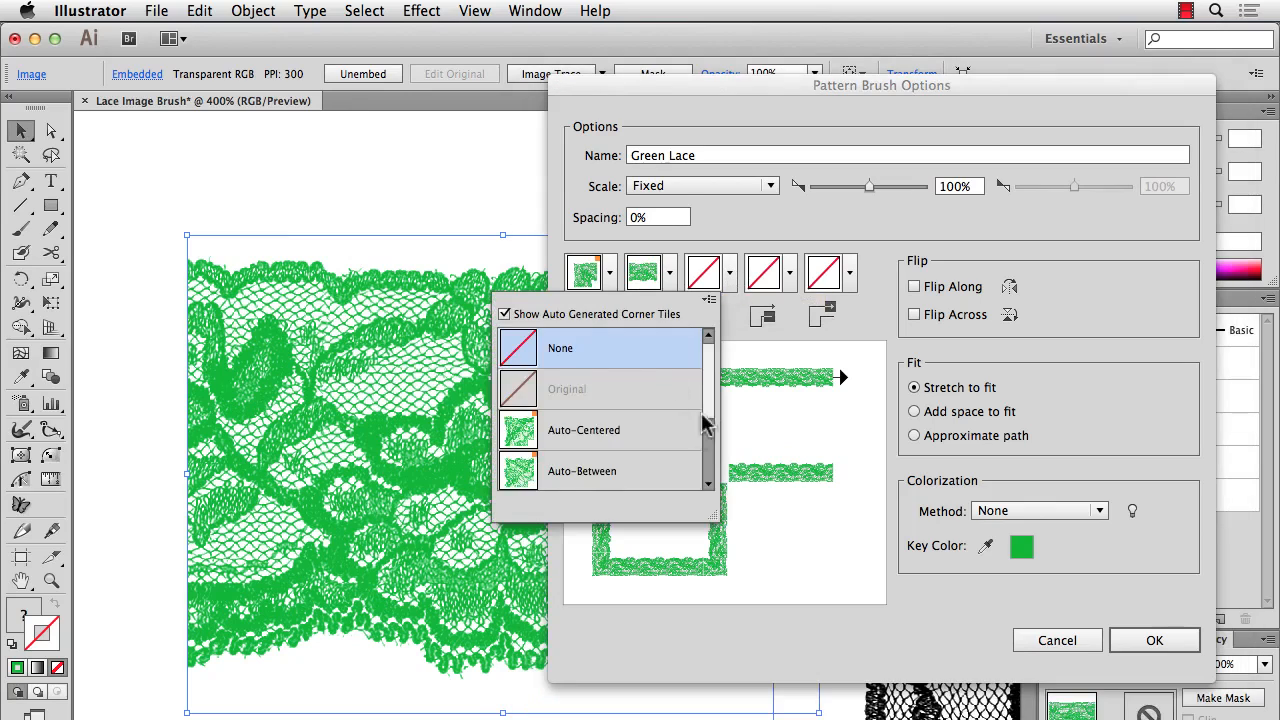
pyautogui.click(584, 428)
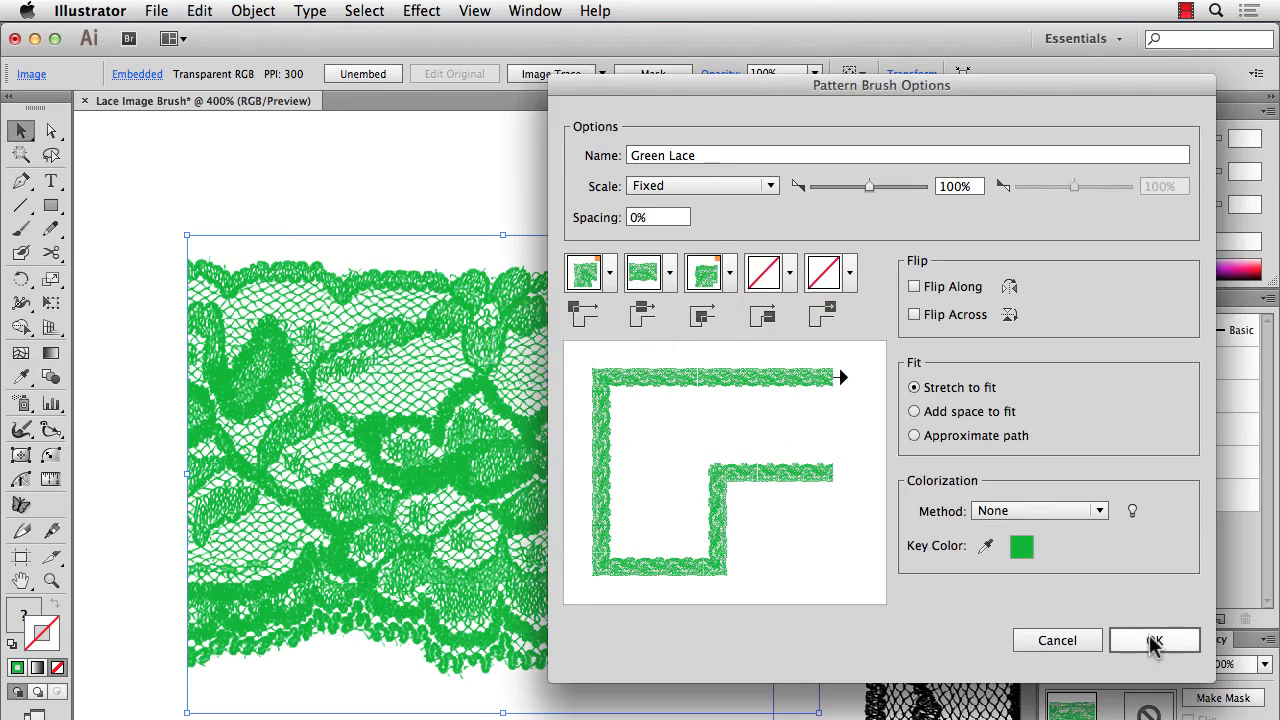
pyautogui.click(1154, 640)
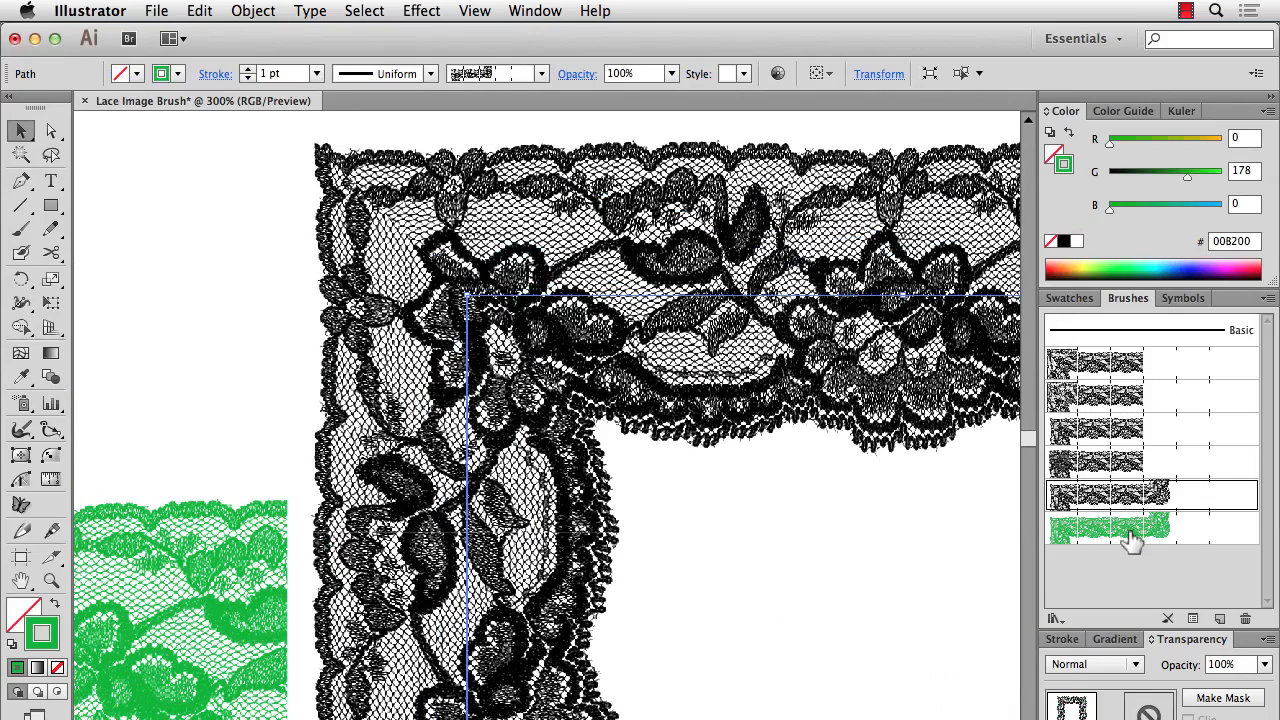
# Switch the selected lace frame to the Green Lace brush
pyautogui.click(1108, 528)
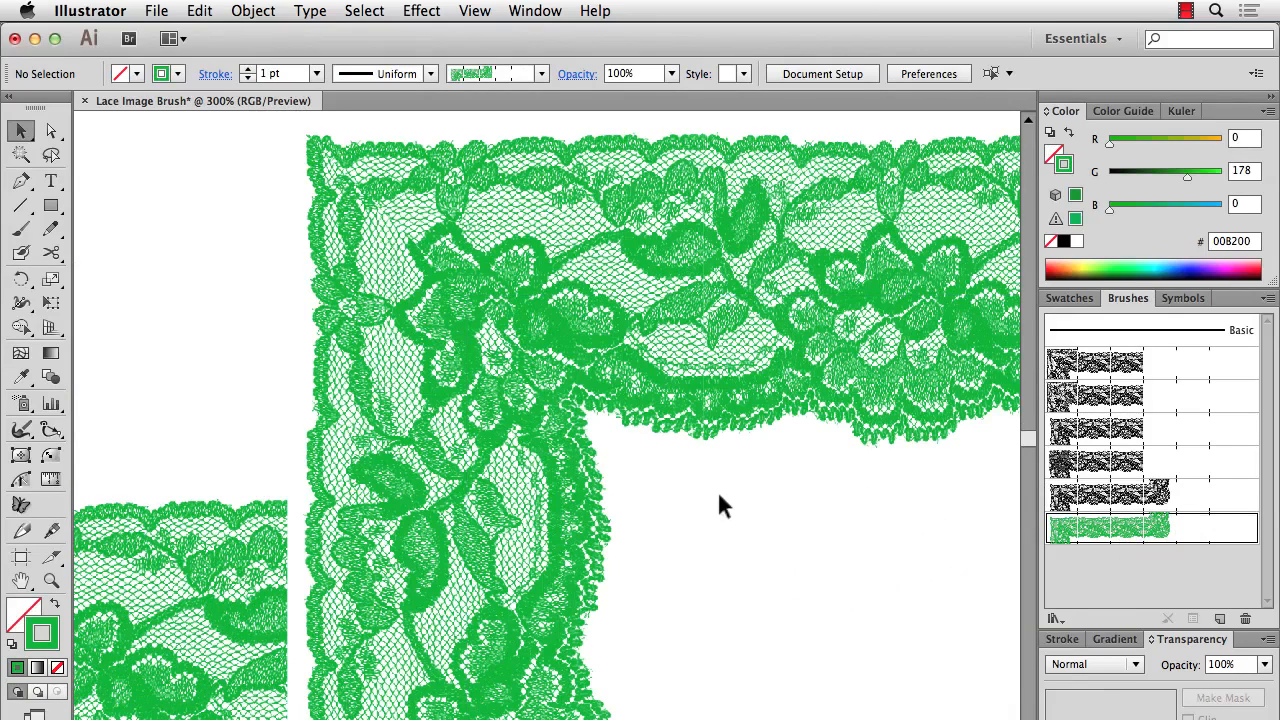